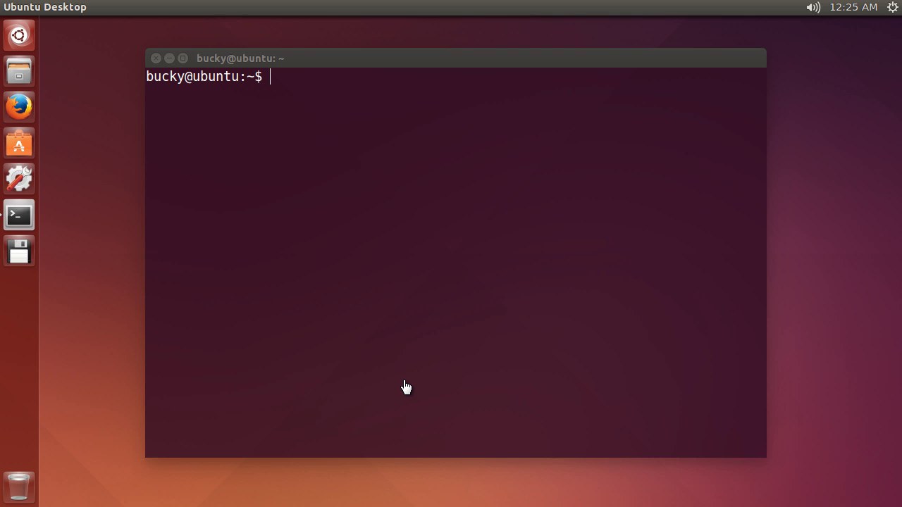
mouse_move(485, 294)
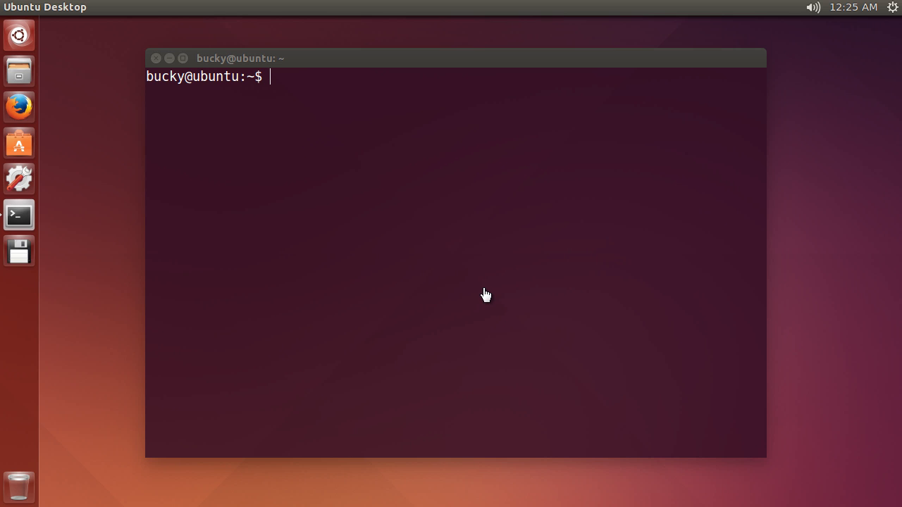
mouse_move(512, 290)
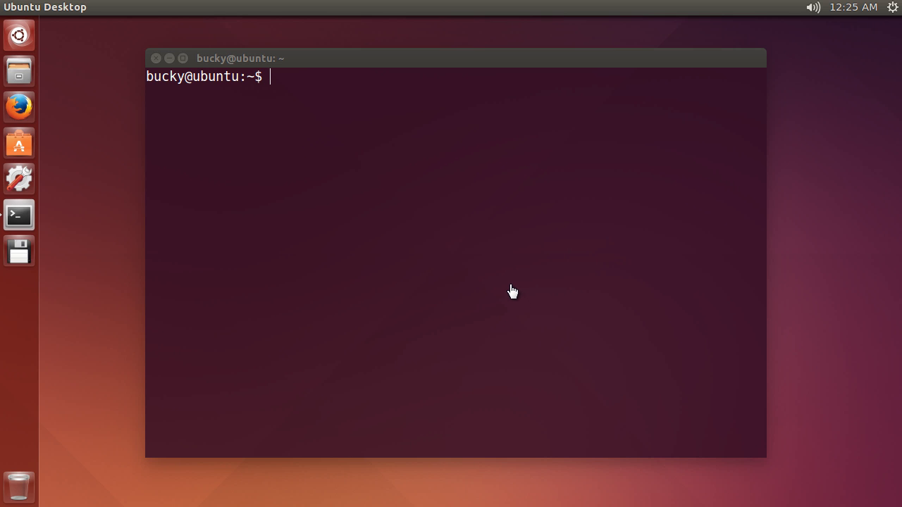
mouse_move(492, 291)
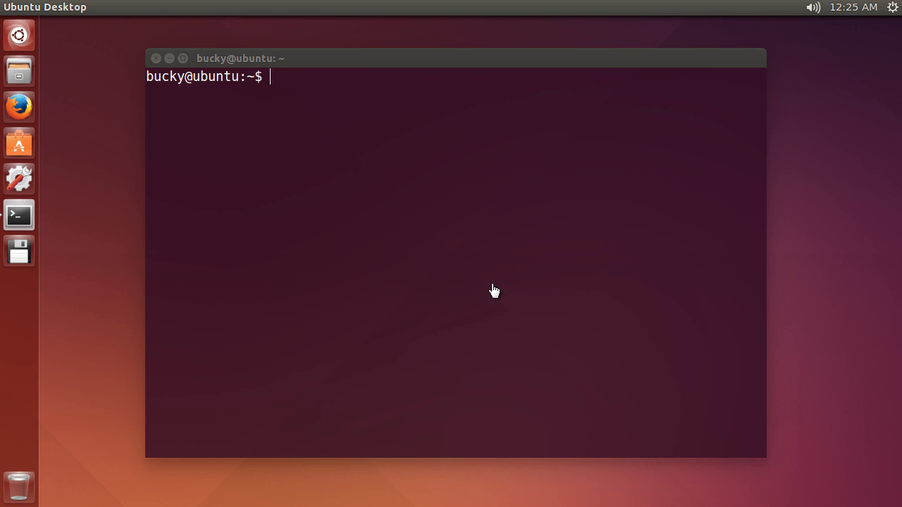
mouse_move(488, 317)
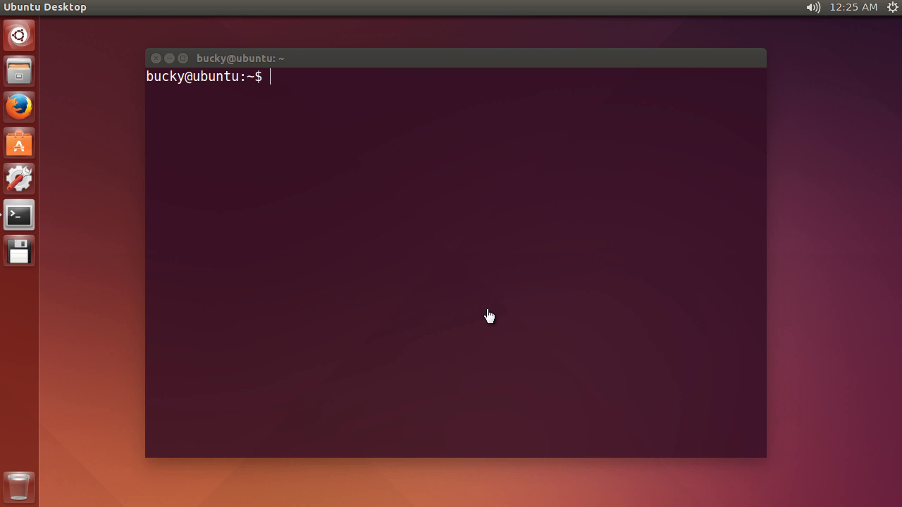
mouse_move(612, 352)
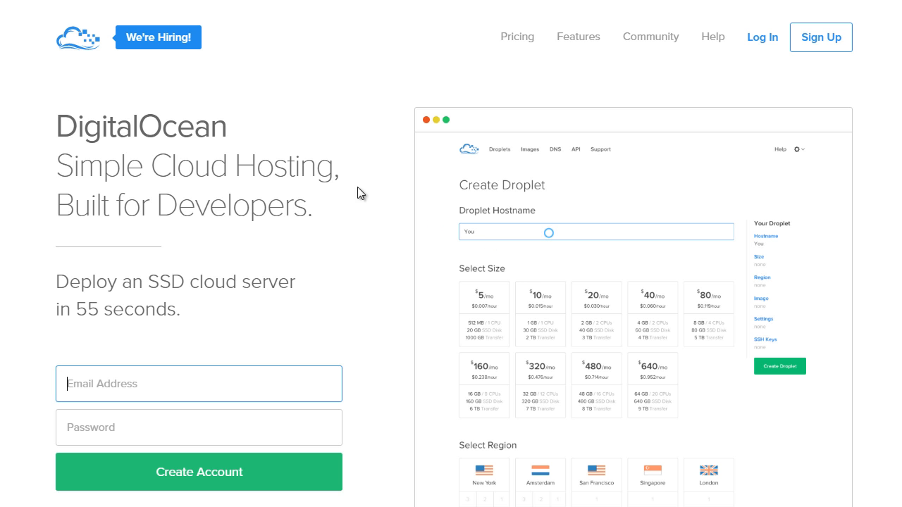
Enter 'Your-Droplet' in the hostname field of the droplet form
click(540, 301)
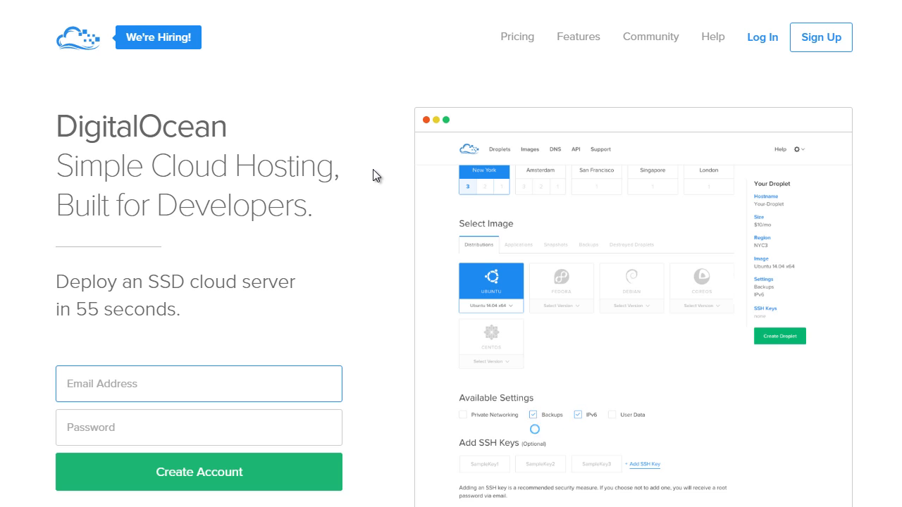
click(786, 336)
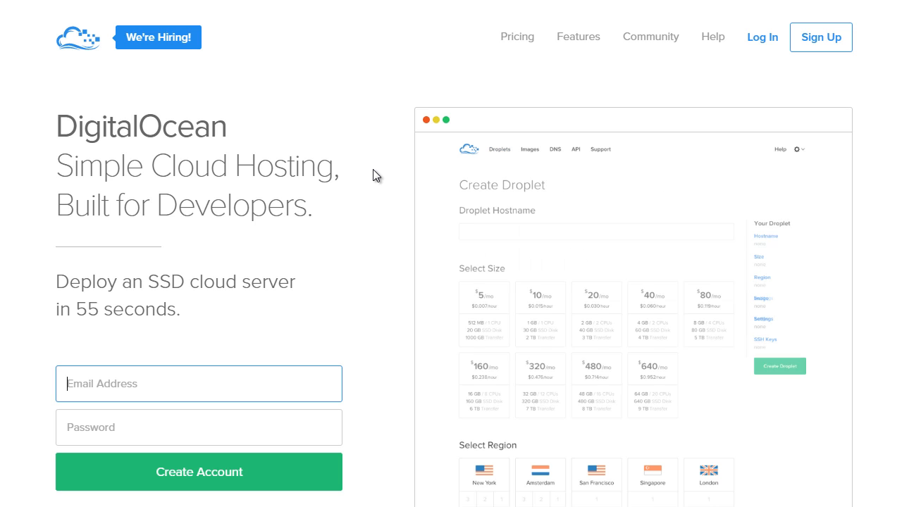
text(Your-Drop)
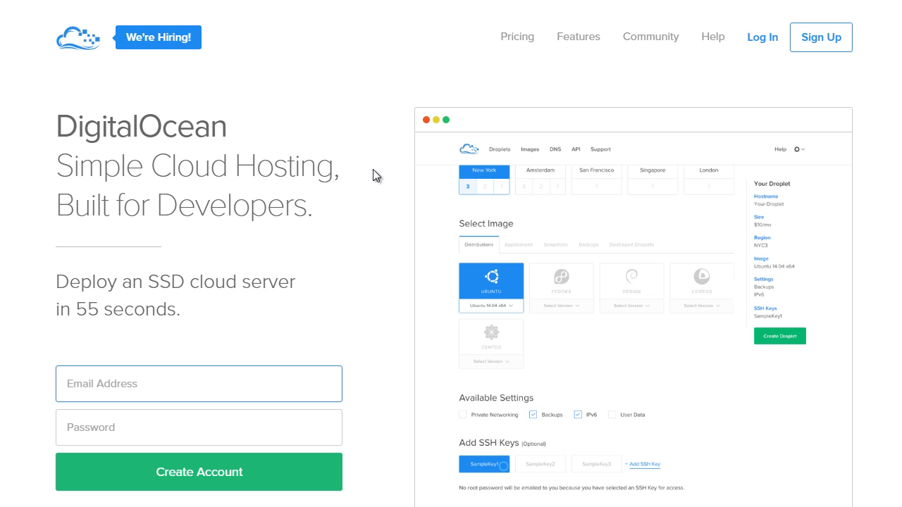
click(786, 336)
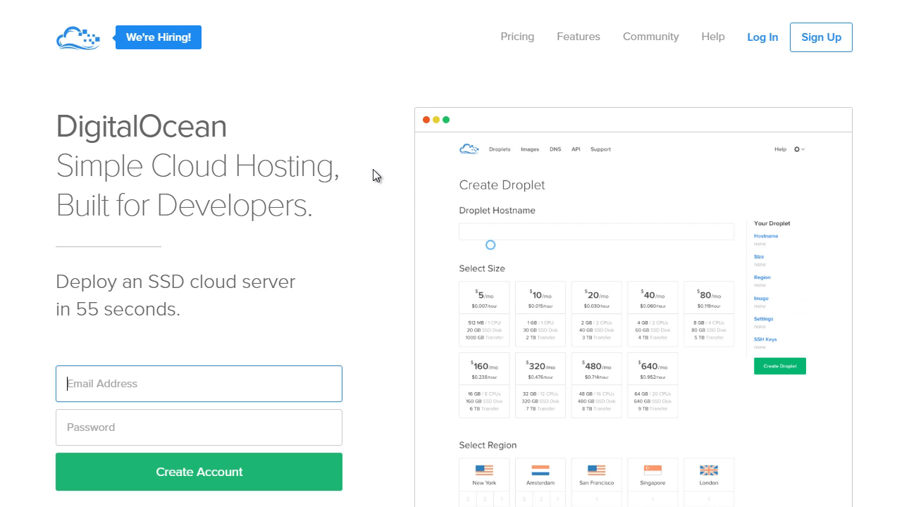
text(Your-Droplet)
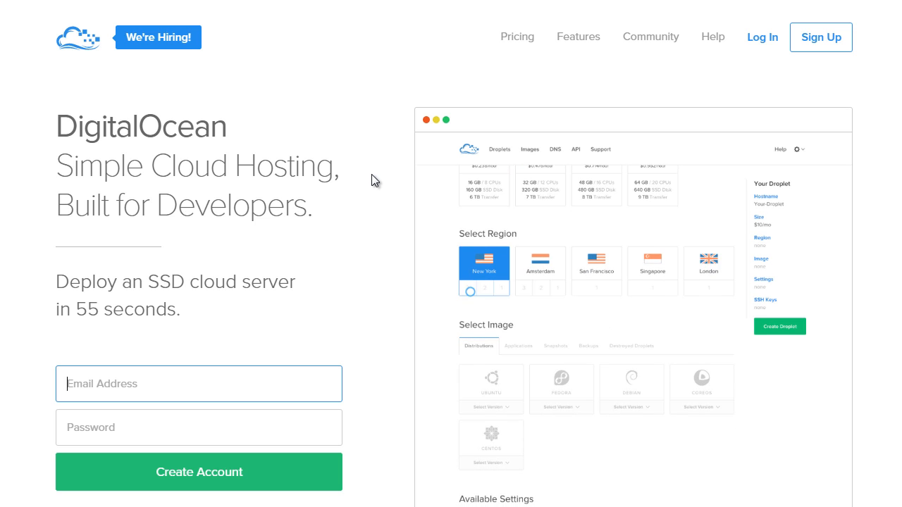
click(490, 384)
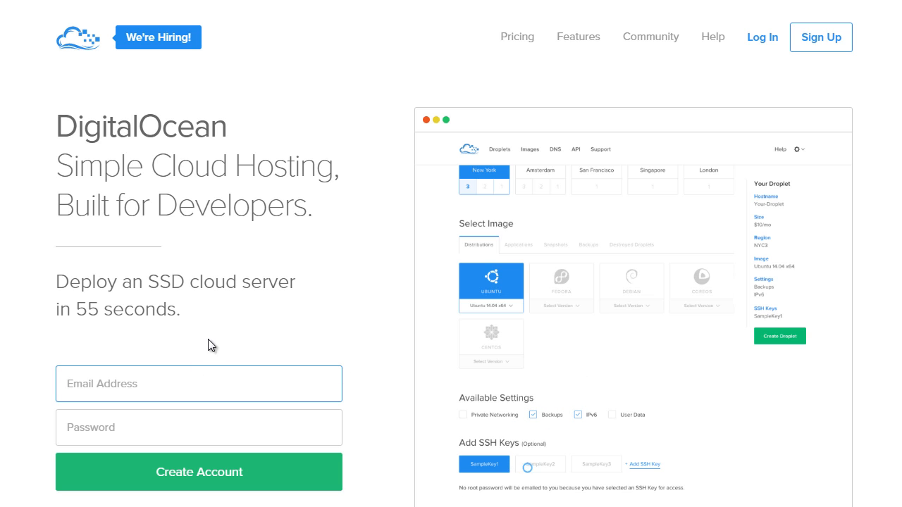
click(784, 337)
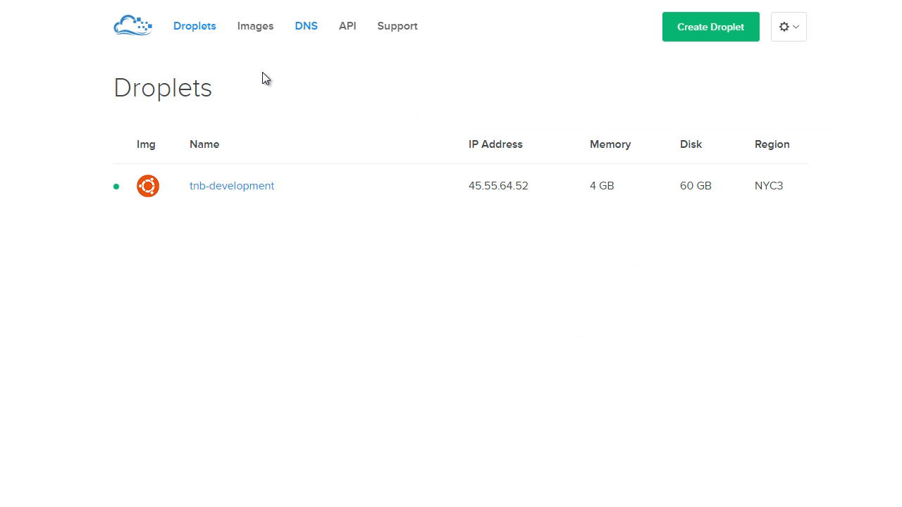
mouse_move(508, 375)
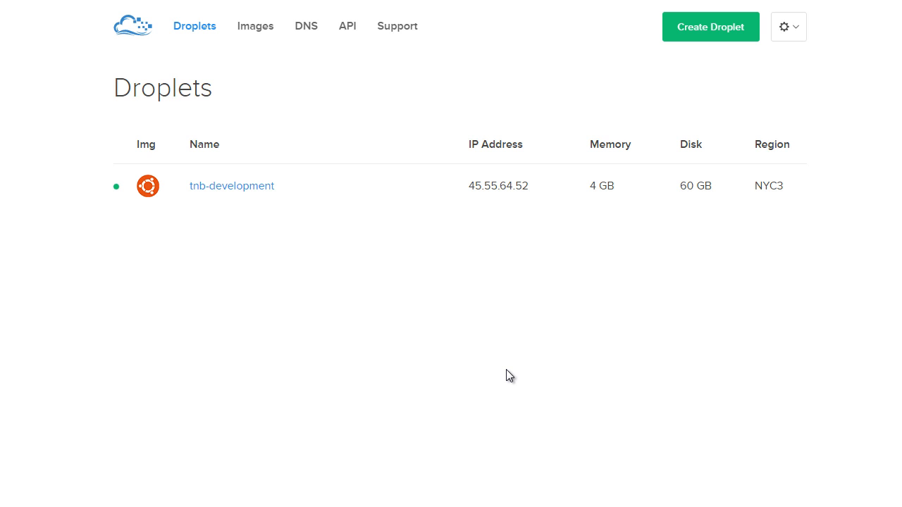
mouse_move(601, 207)
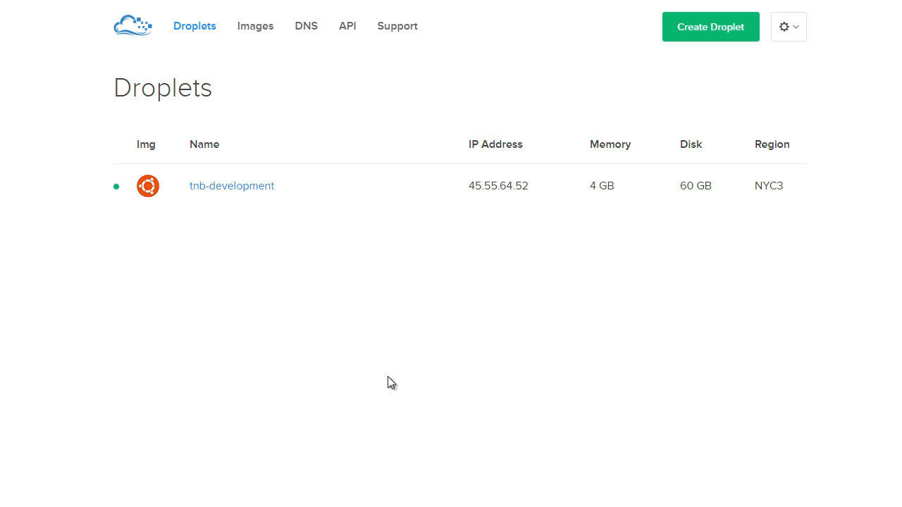
mouse_move(672, 88)
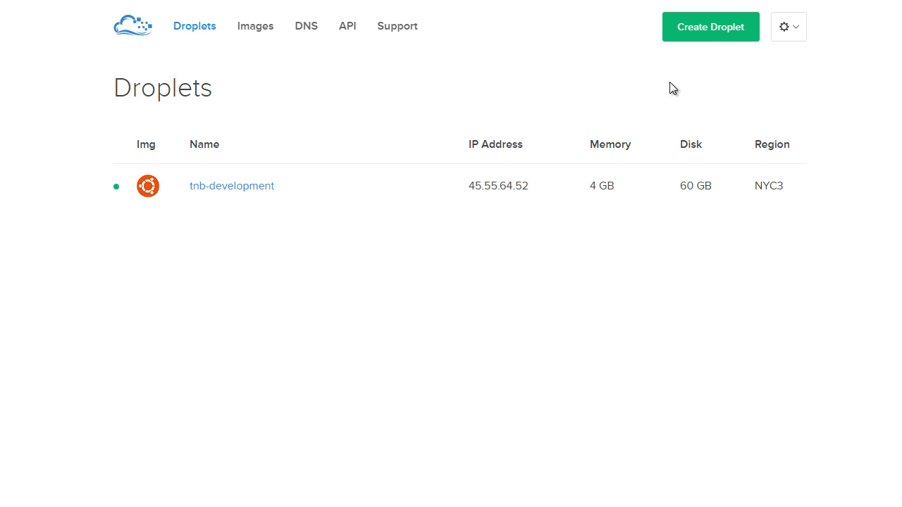
mouse_move(707, 27)
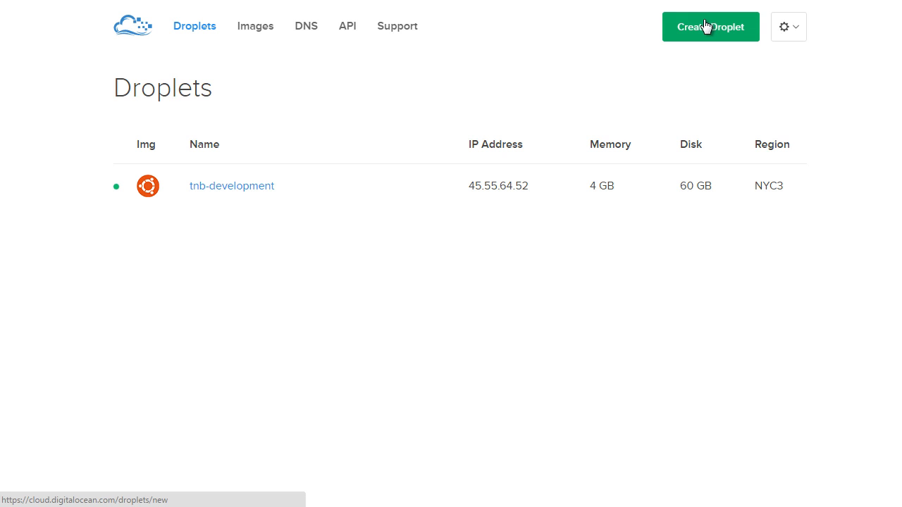
Start a new droplet and set its hostname to themilkroad
click(710, 27)
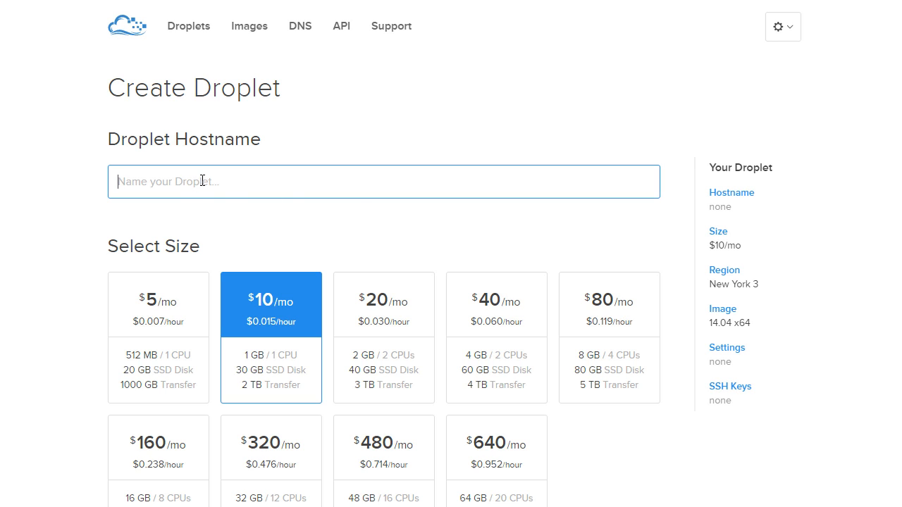
mouse_move(171, 283)
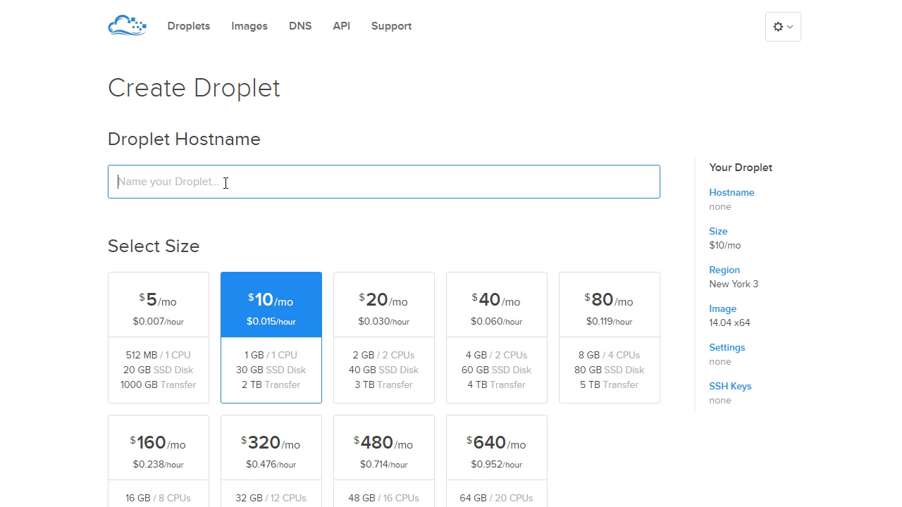
mouse_move(55, 235)
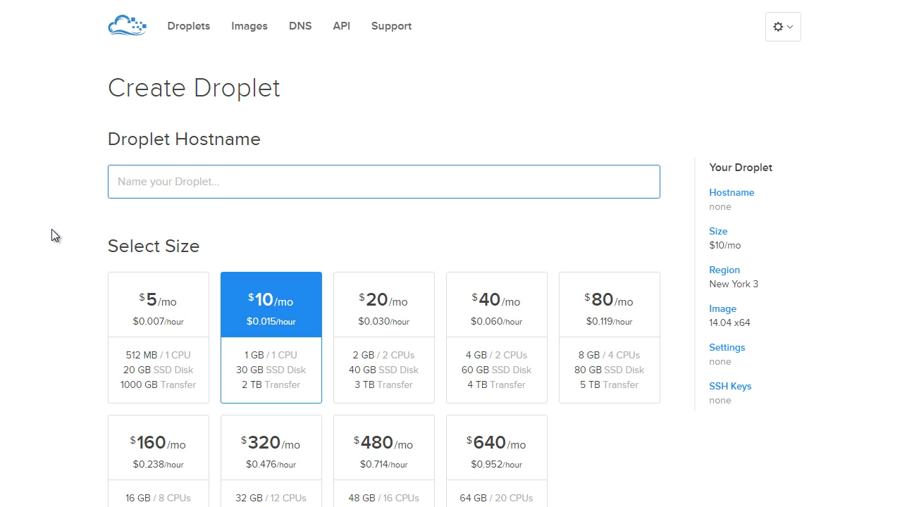
scroll(down, 3)
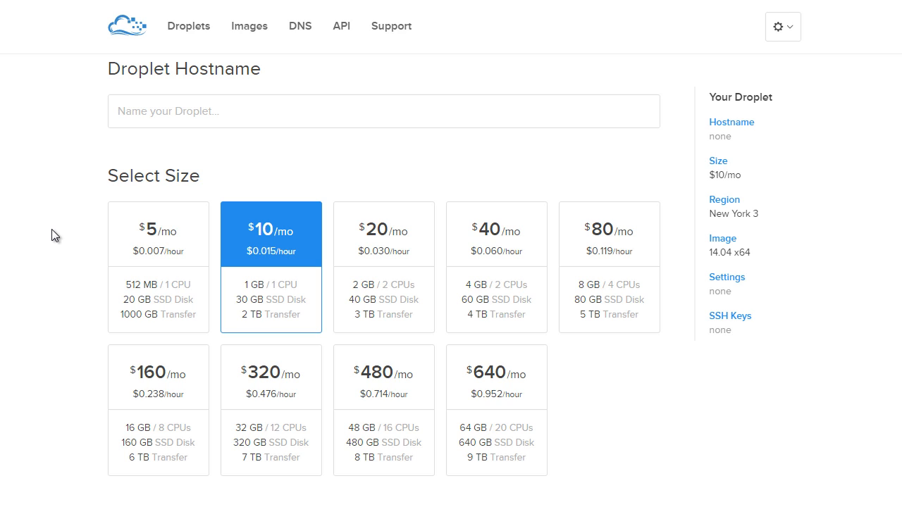
mouse_move(291, 72)
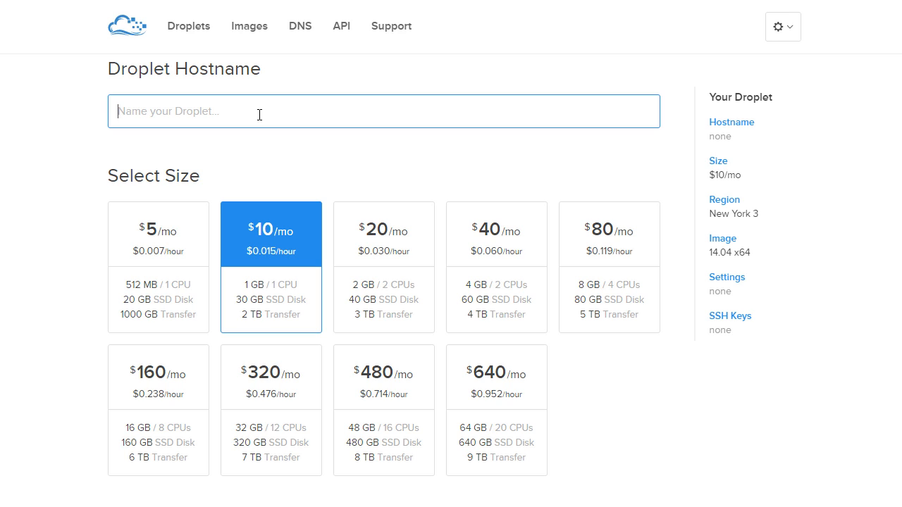
text(the)
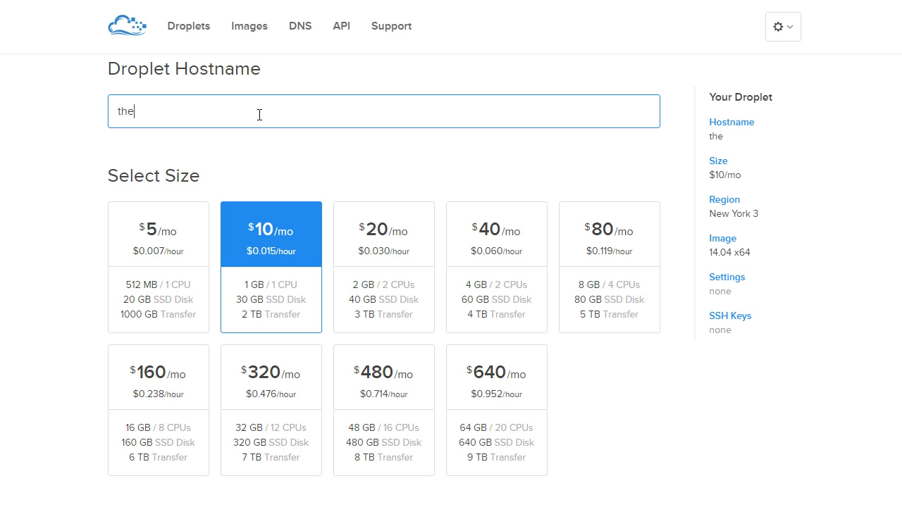
text(milkroad)
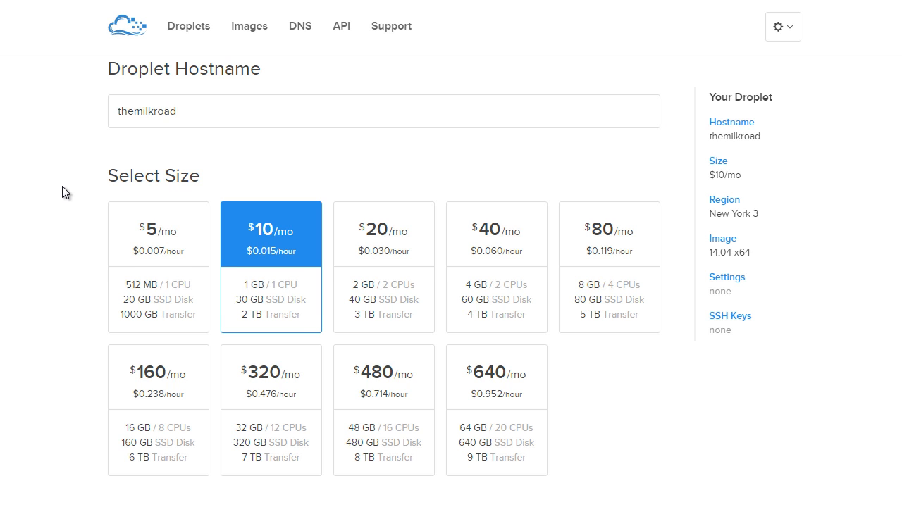
scroll(down, 3)
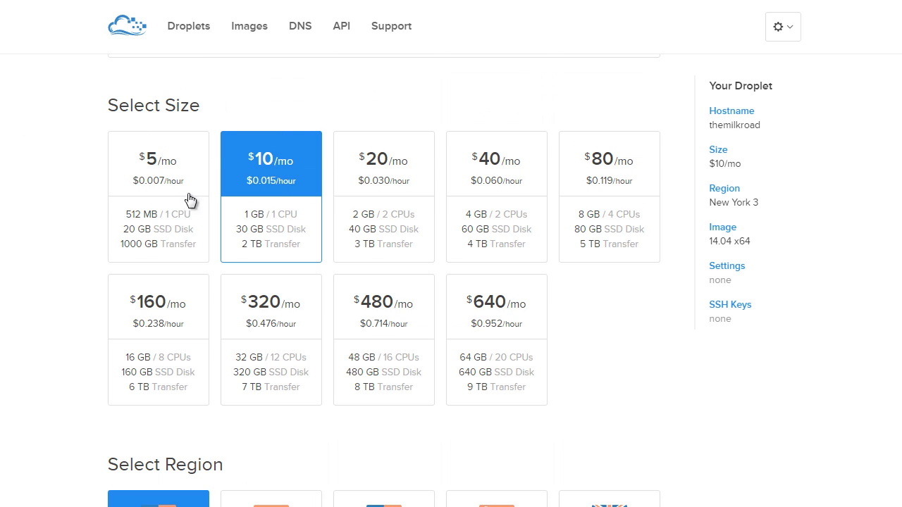
click(158, 164)
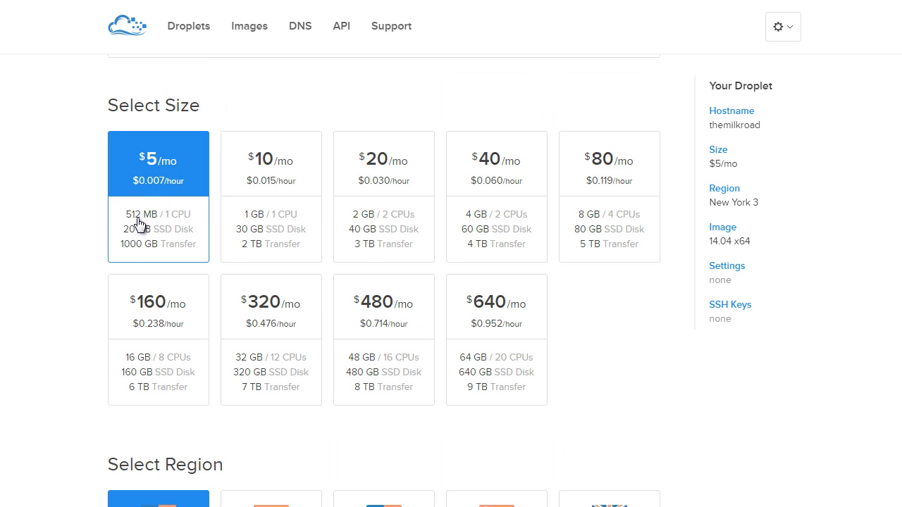
mouse_move(72, 199)
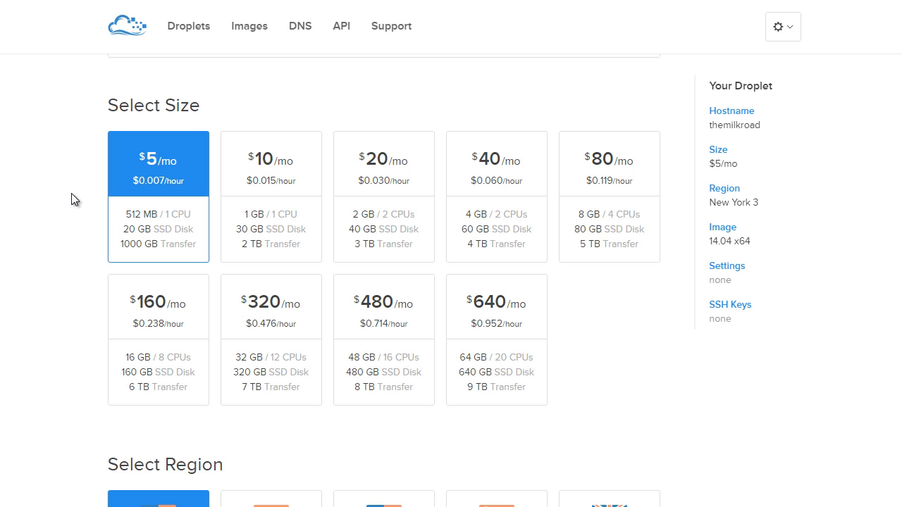
mouse_move(409, 167)
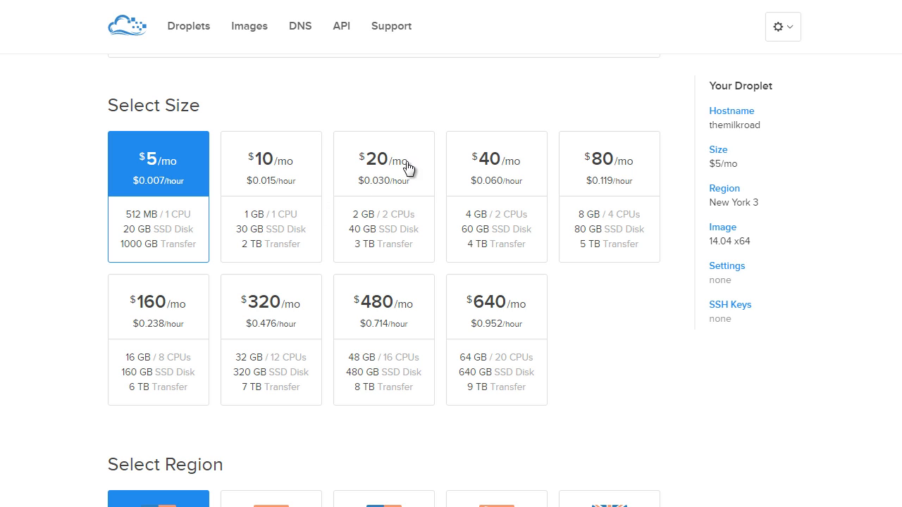
click(383, 164)
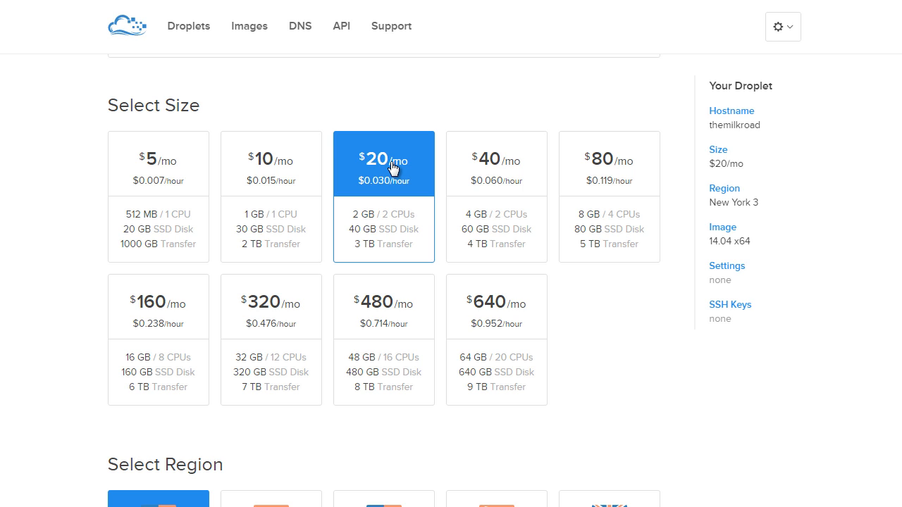
click(158, 164)
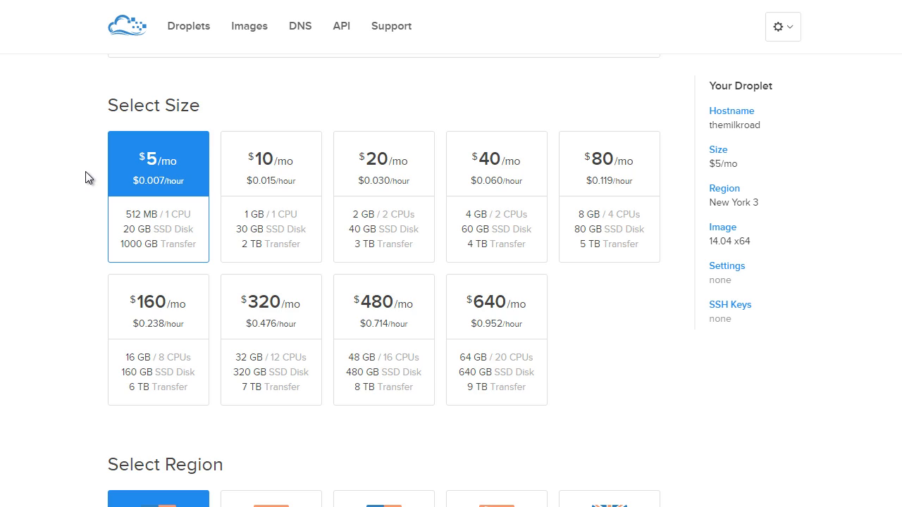
scroll(down, 3)
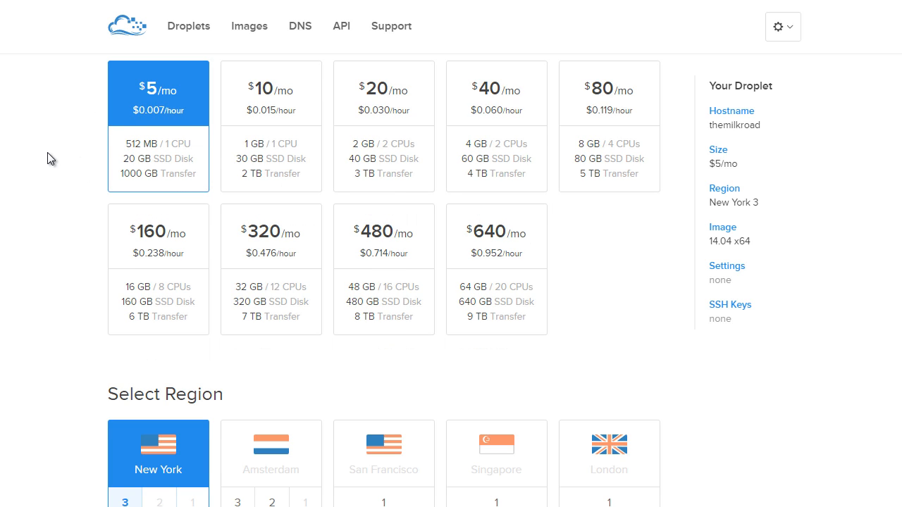
Scroll past the region and image sections to show the one-click Applications images
scroll(down, 3)
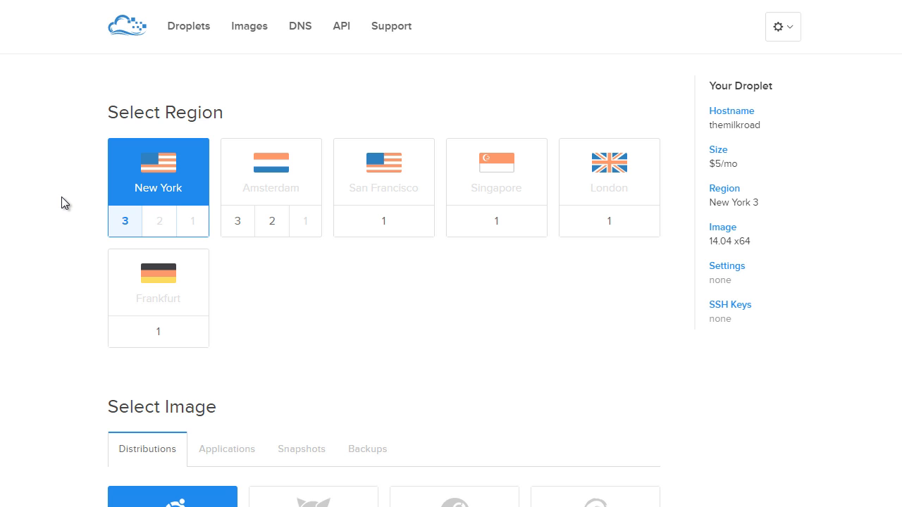
mouse_move(175, 192)
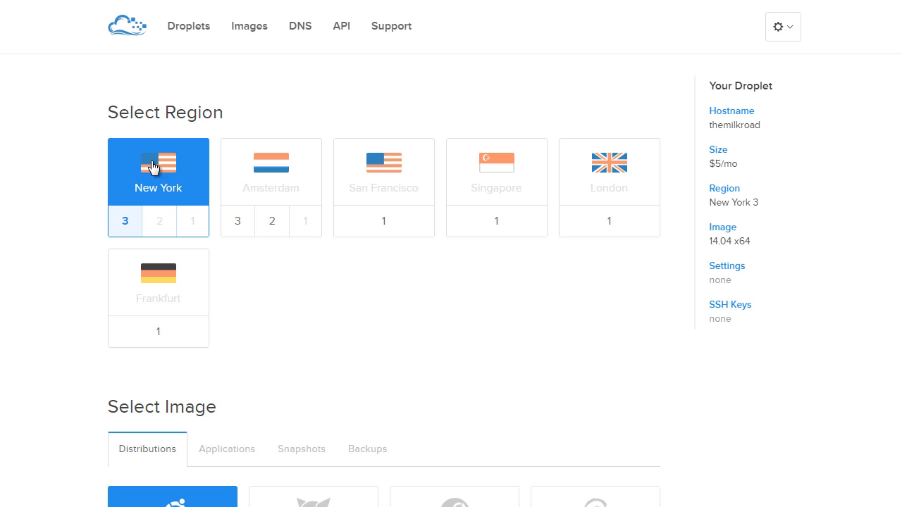
scroll(down, 3)
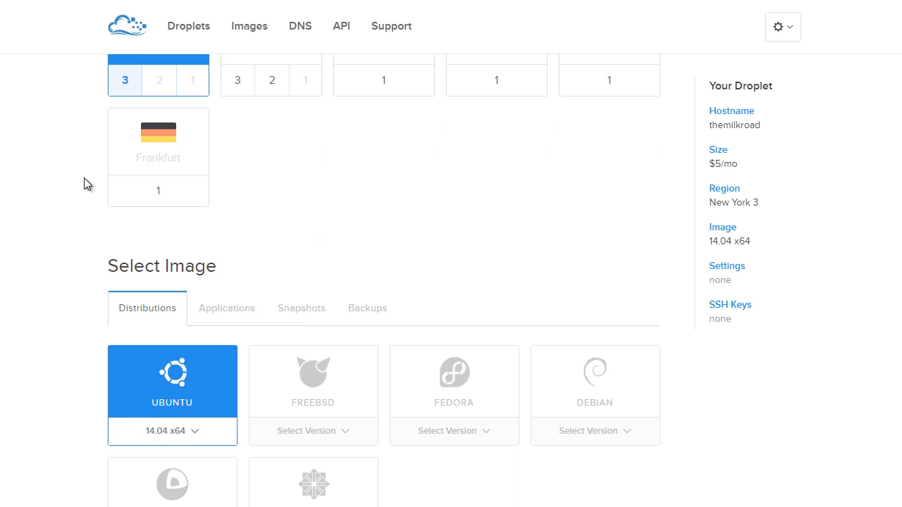
scroll(down, 3)
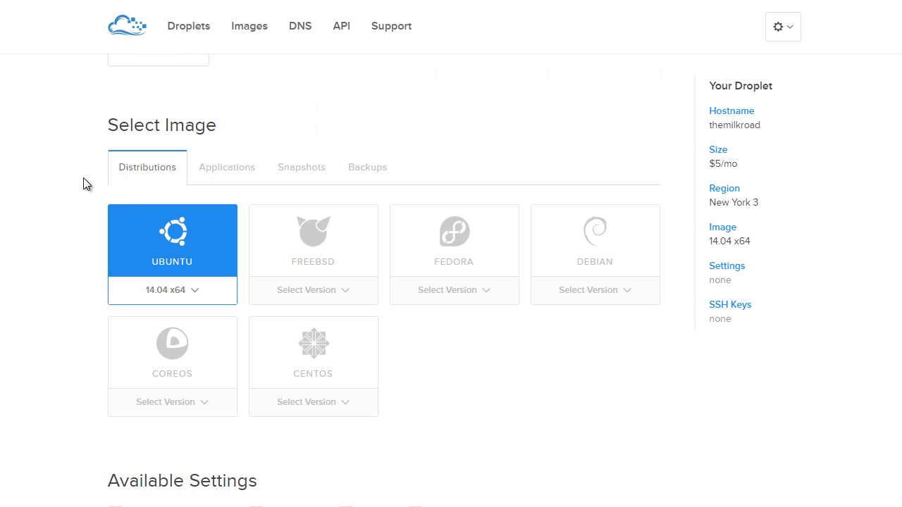
mouse_move(79, 193)
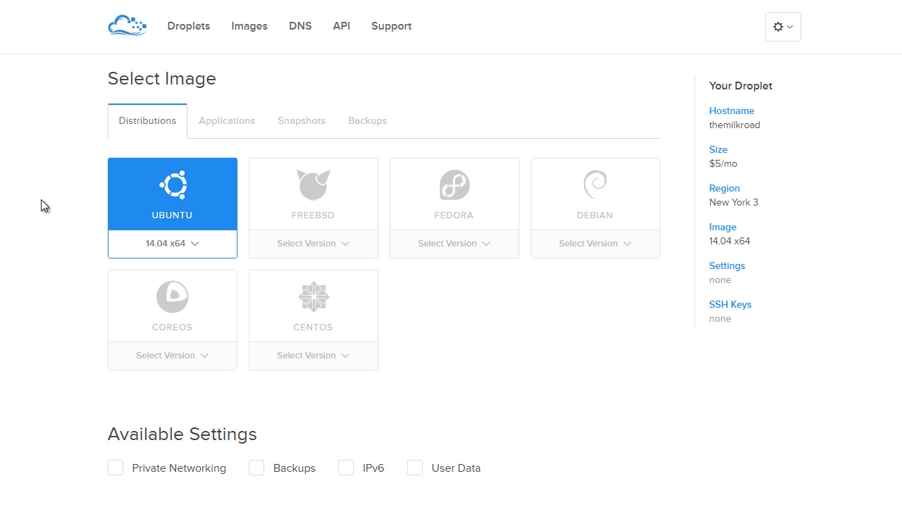
mouse_move(181, 195)
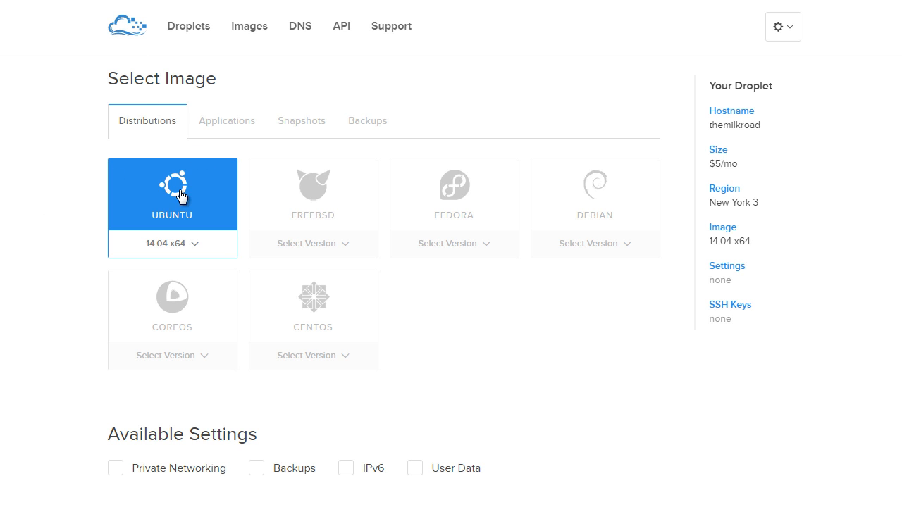
mouse_move(169, 200)
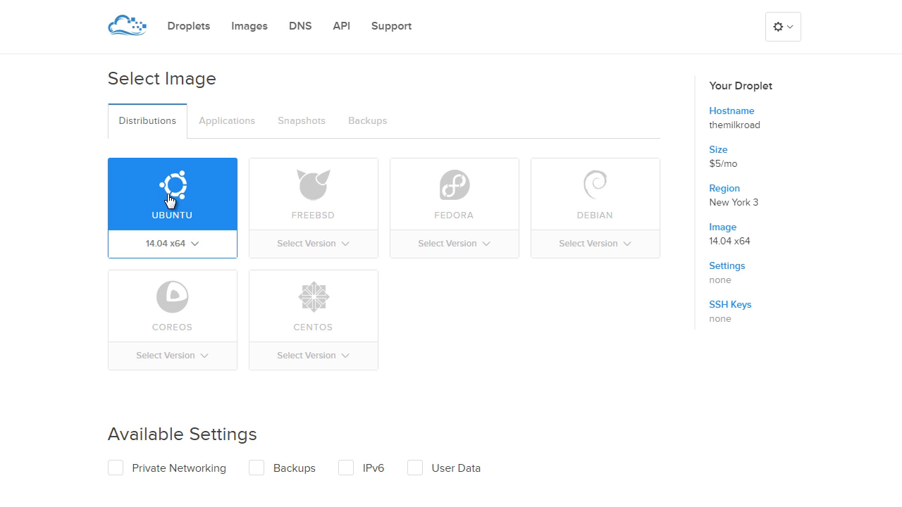
mouse_move(227, 116)
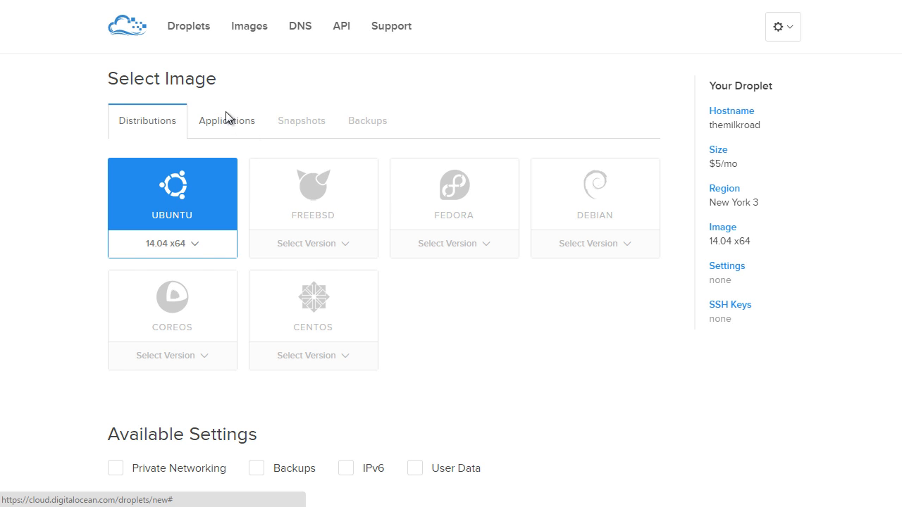
click(226, 121)
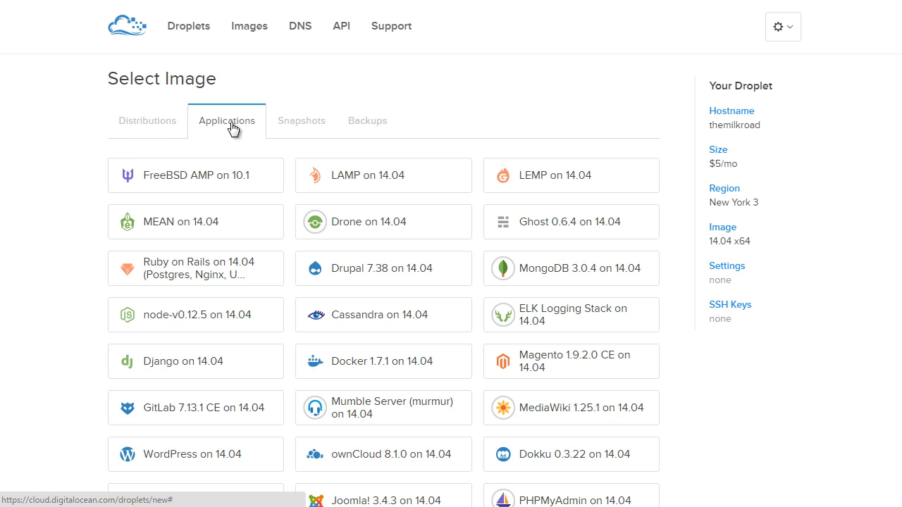
Select the 'LAMP on 14.04' application tile as the droplet image
click(383, 176)
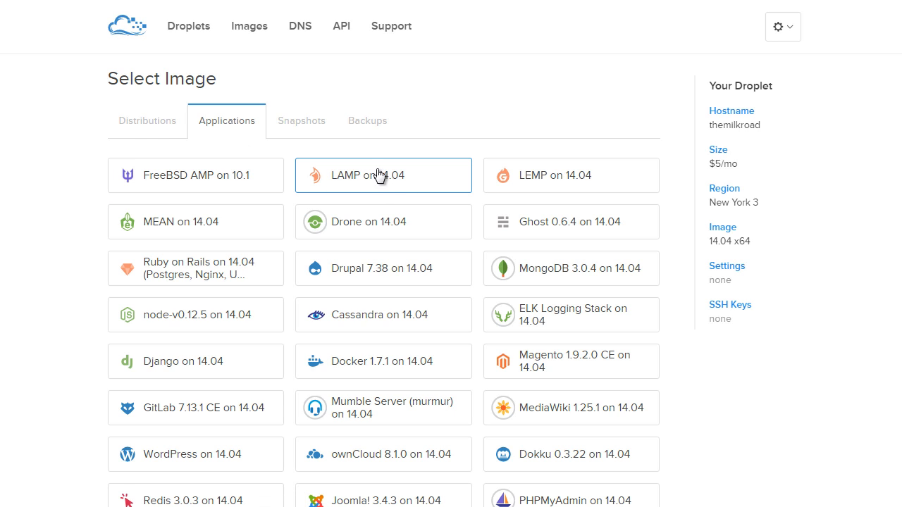
click(383, 175)
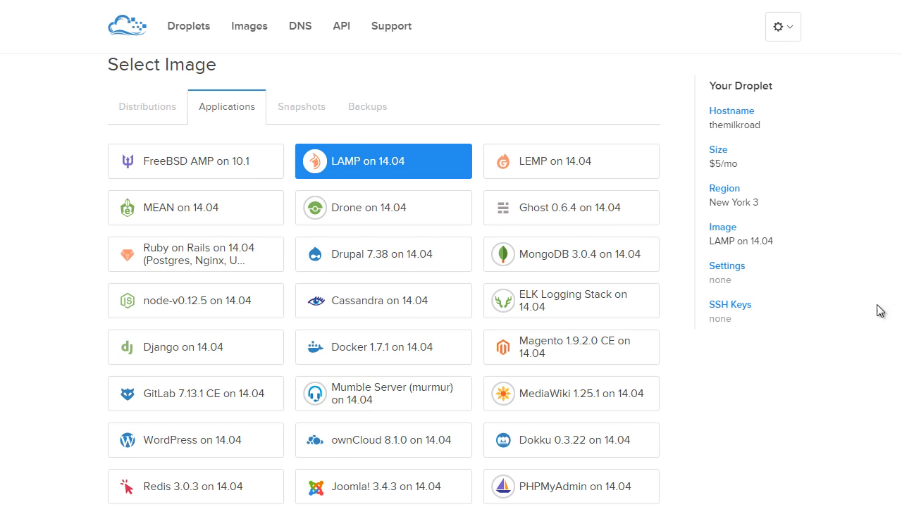
mouse_move(334, 170)
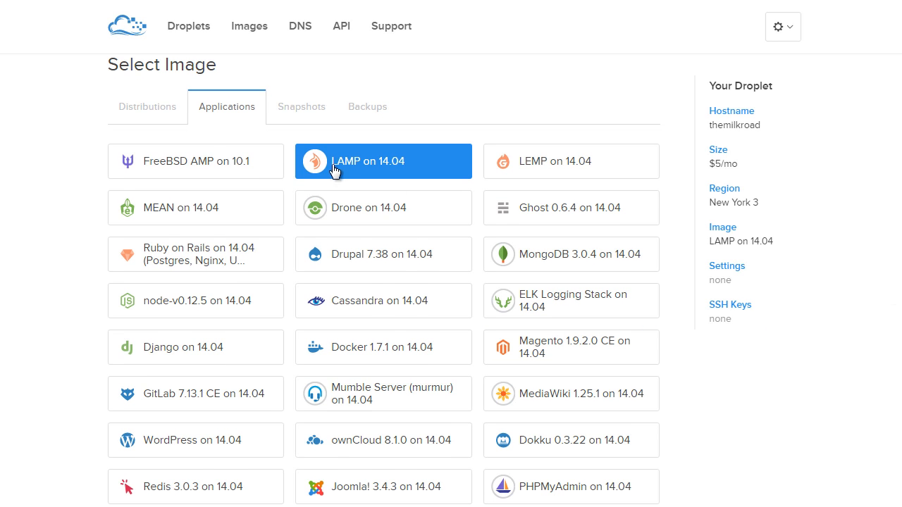
mouse_move(350, 169)
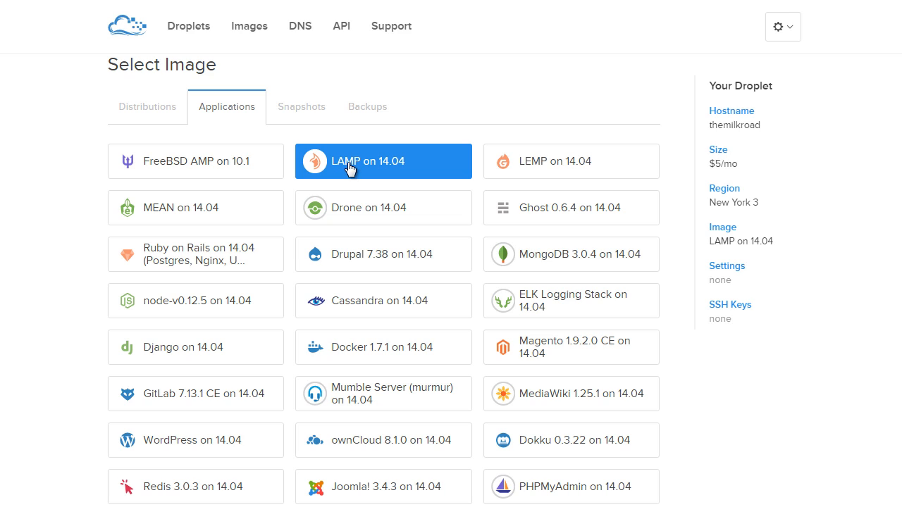
mouse_move(366, 172)
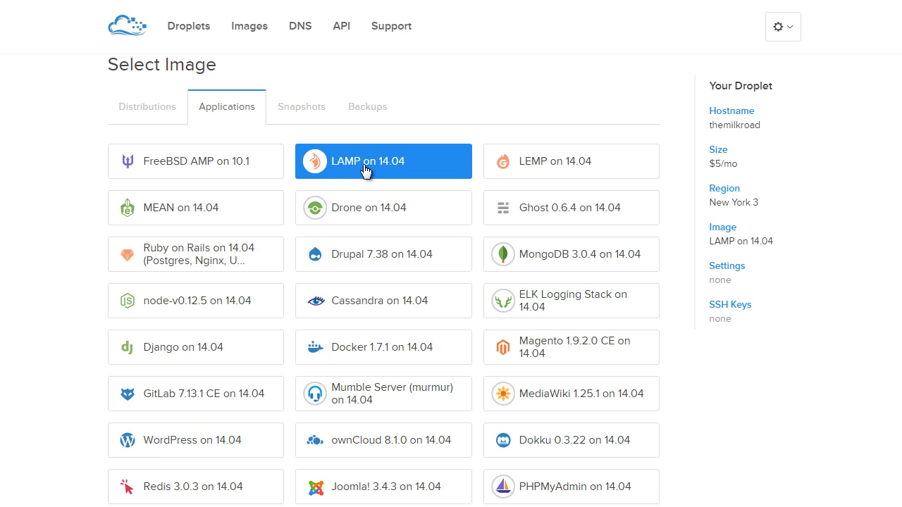
mouse_move(386, 169)
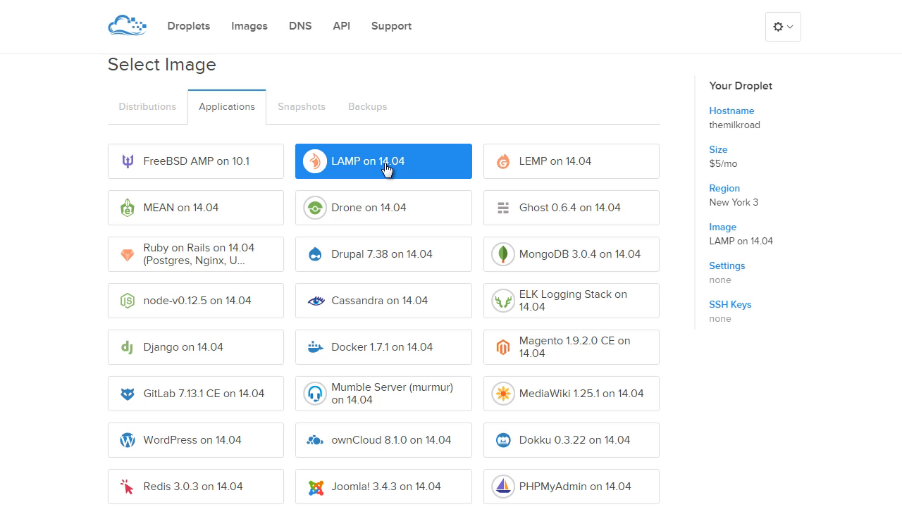
scroll(down, 3)
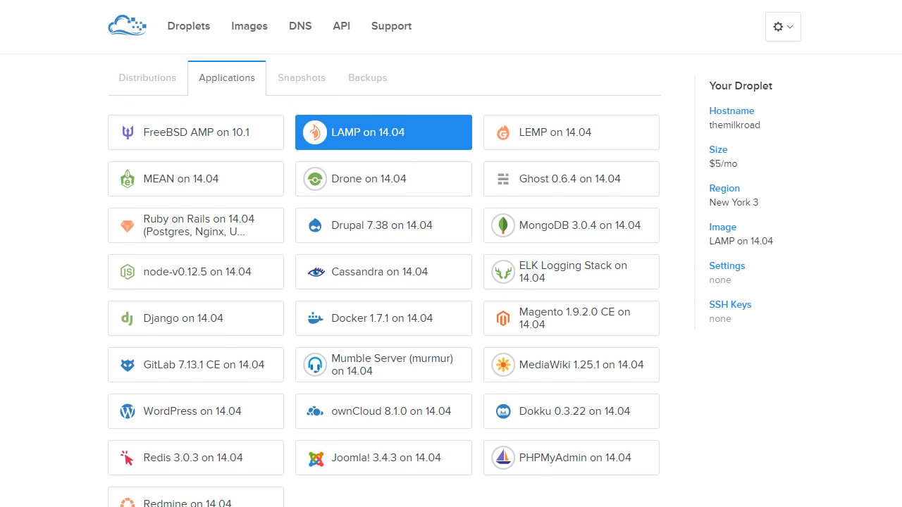
Skip SSH keys and create the themilkroad droplet with the chosen settings
scroll(down, 3)
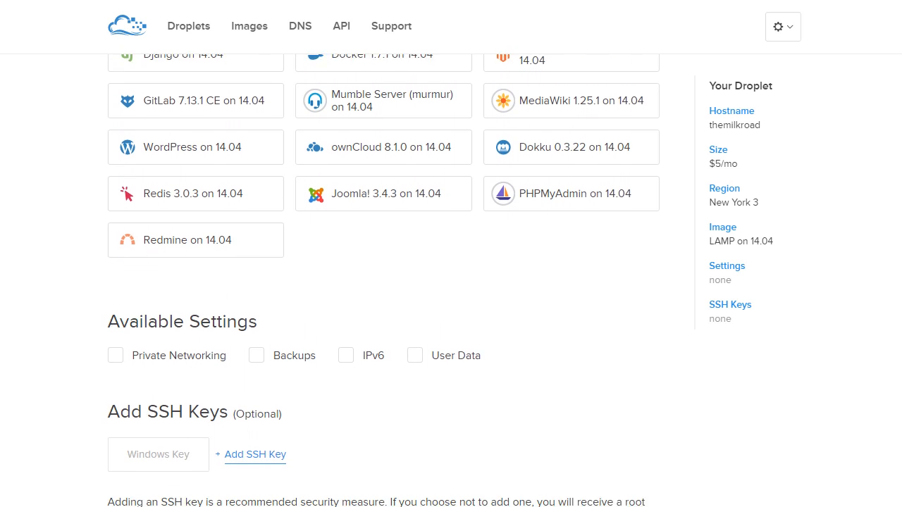
scroll(down, 3)
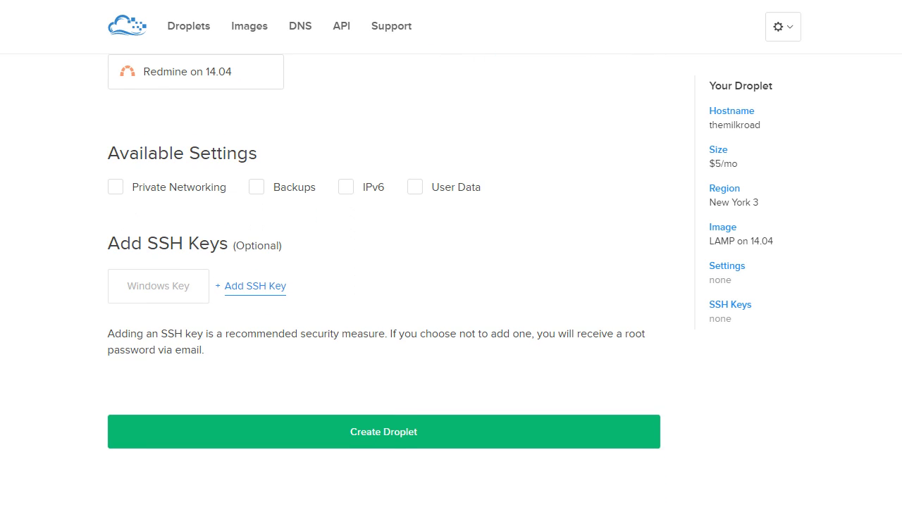
mouse_move(313, 244)
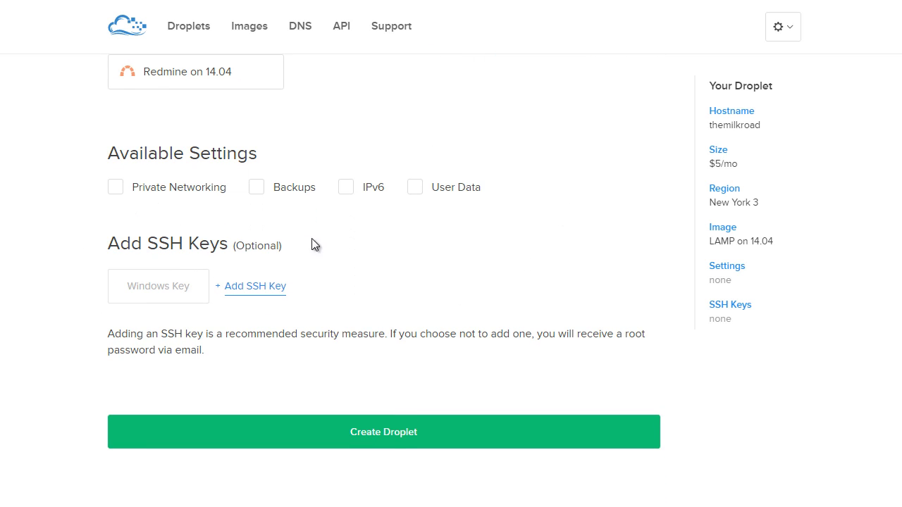
mouse_move(199, 376)
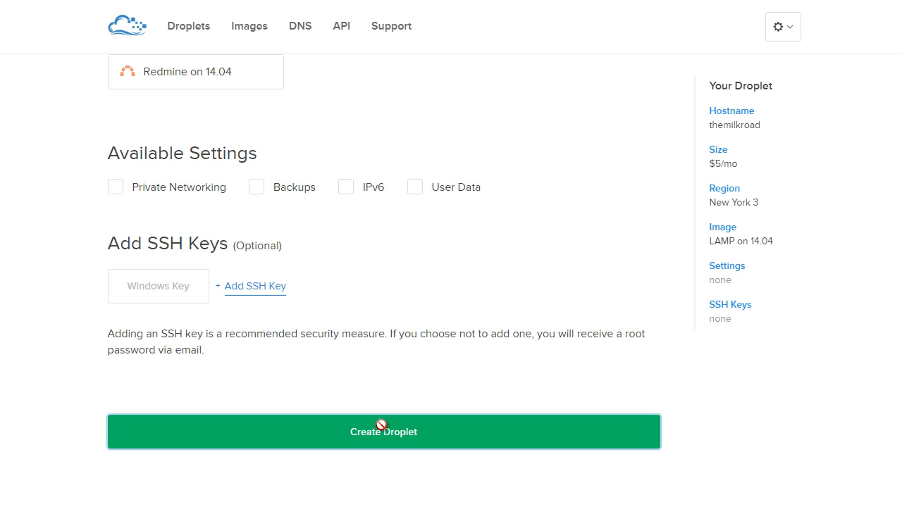
click(384, 432)
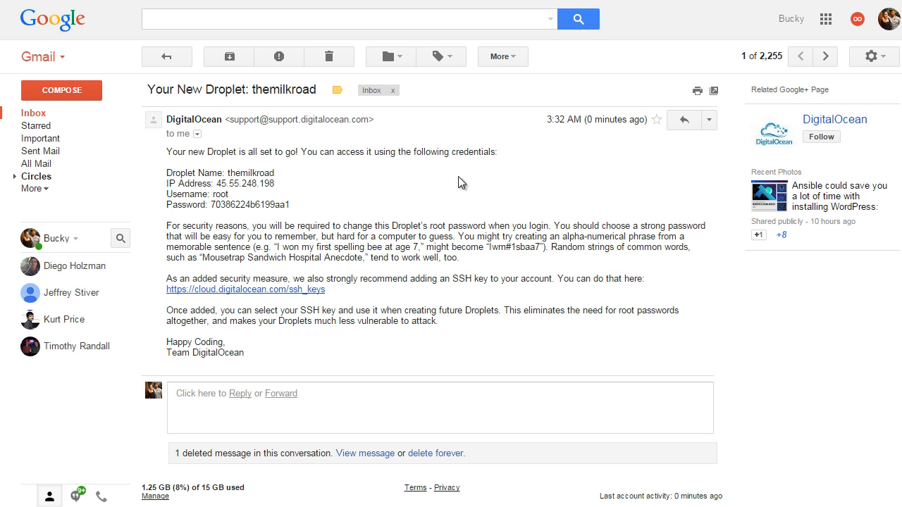
mouse_move(604, 120)
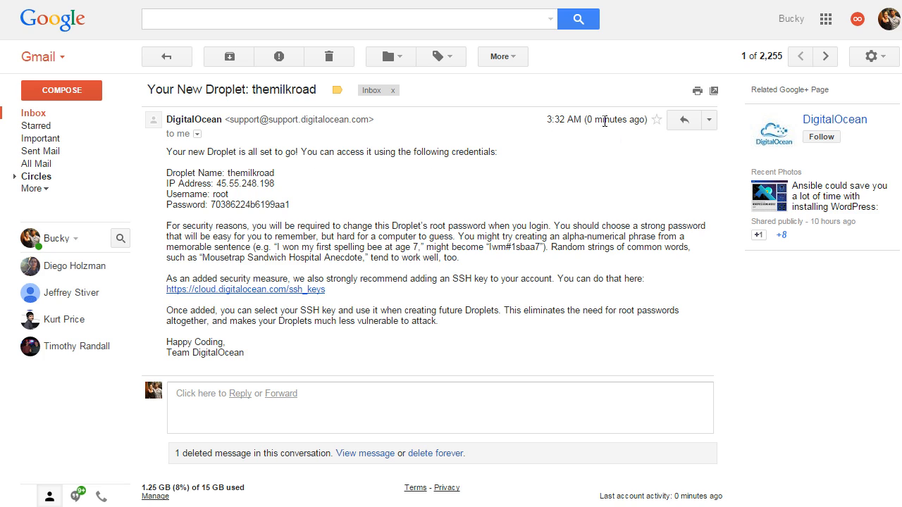
Select the droplet's IP address in the DigitalOcean credentials email
double_click(591, 119)
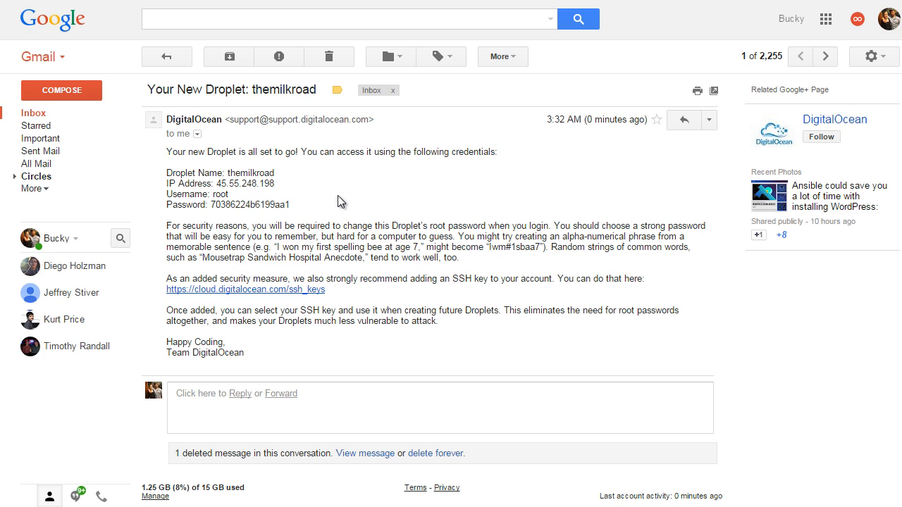
mouse_move(329, 296)
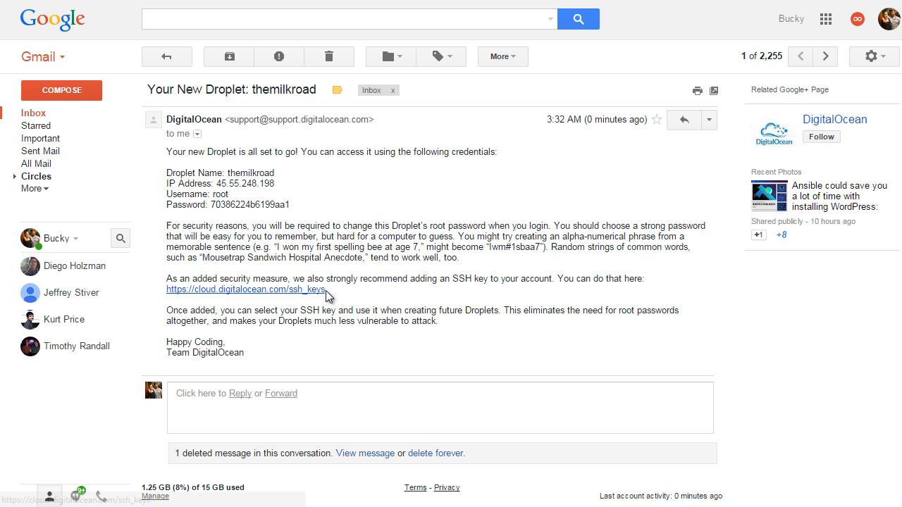
mouse_move(373, 294)
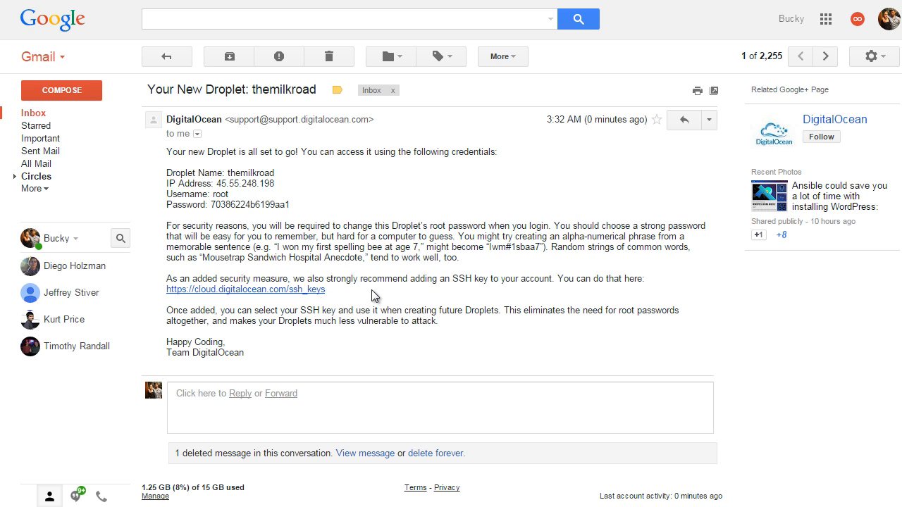
mouse_move(382, 260)
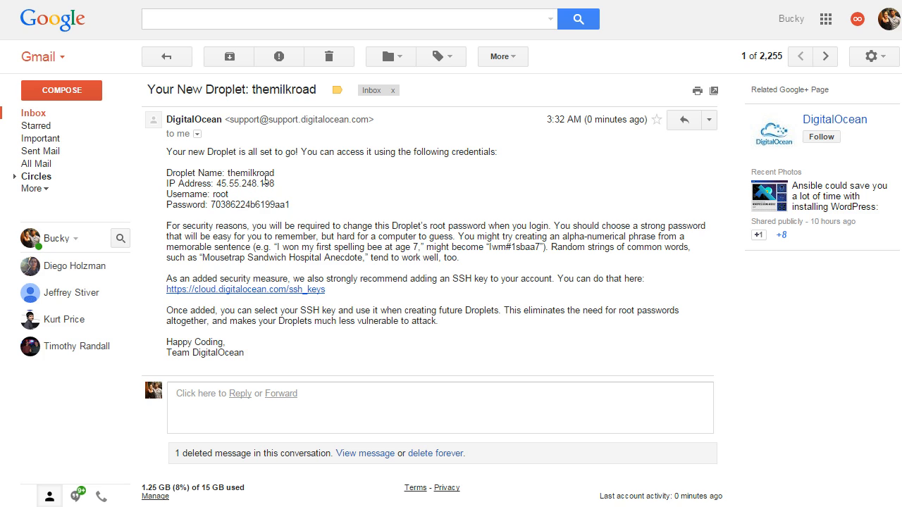
double_click(243, 183)
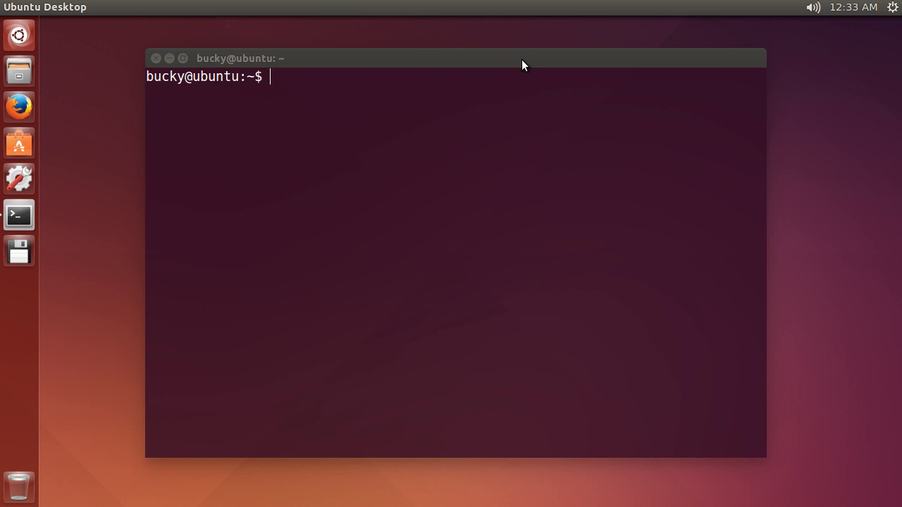
click(456, 258)
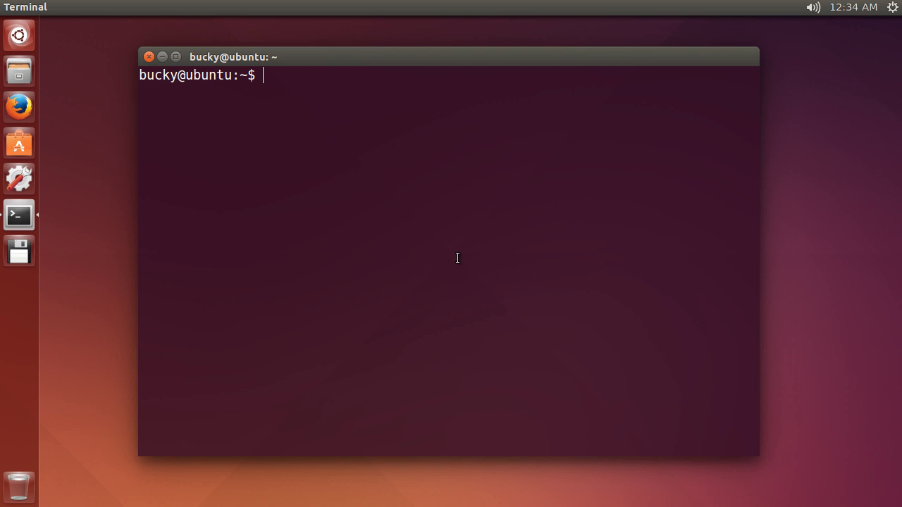
text(ssh)
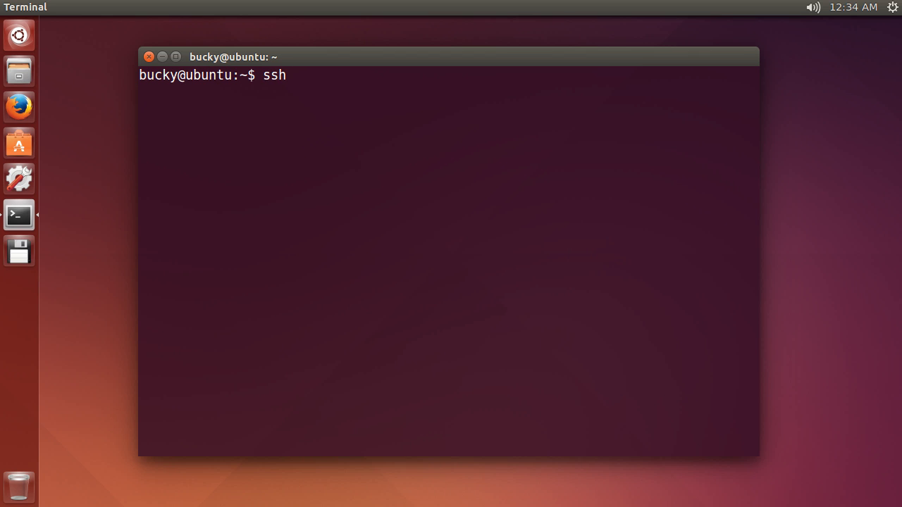
text(" ")
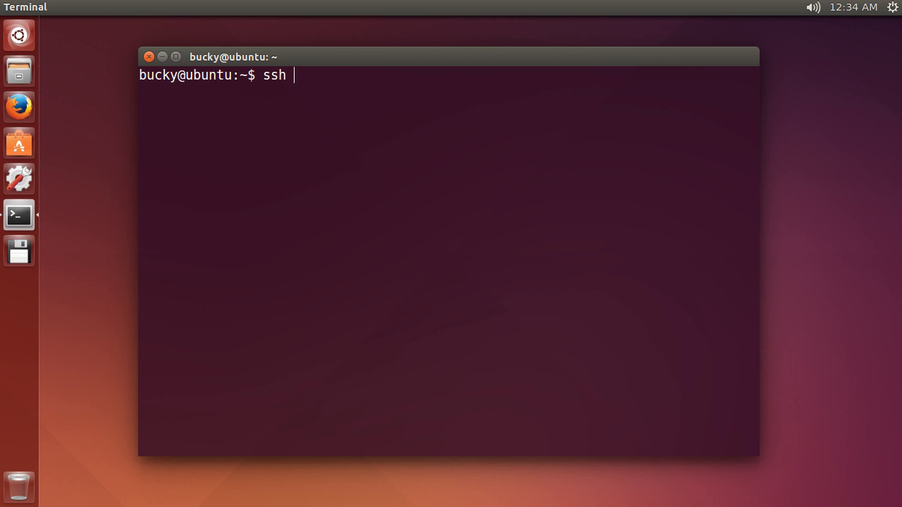
text(ro)
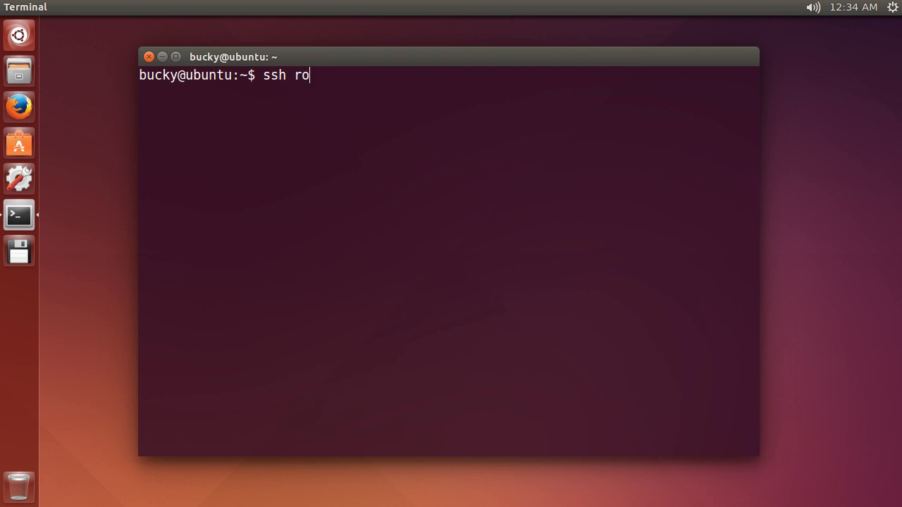
text(ot)
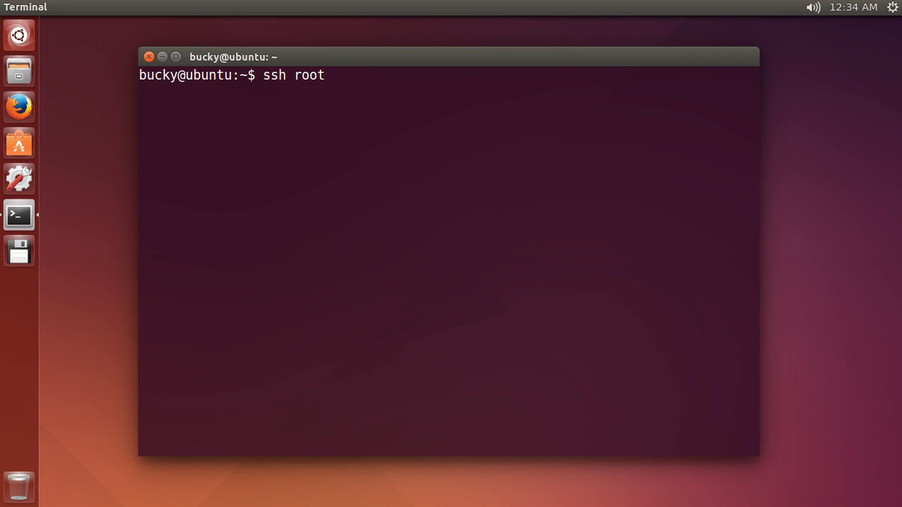
text(@)
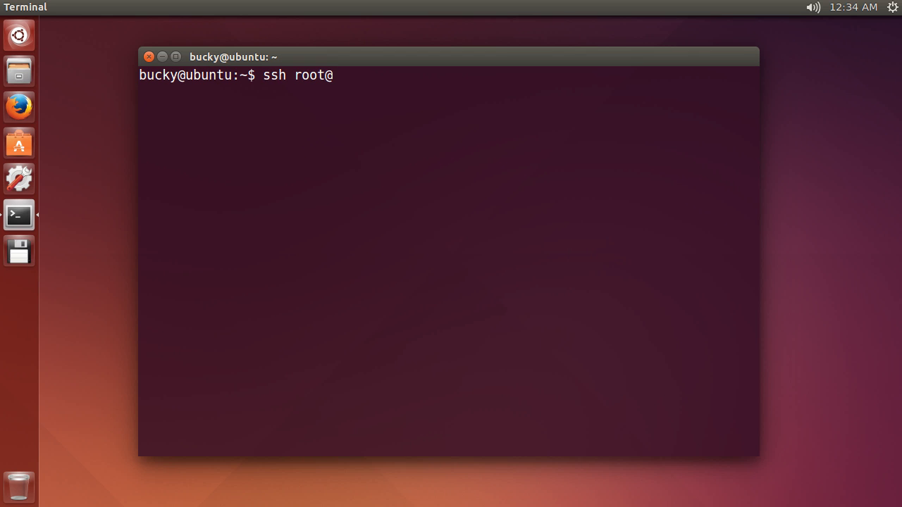
text(45.55.248.198)
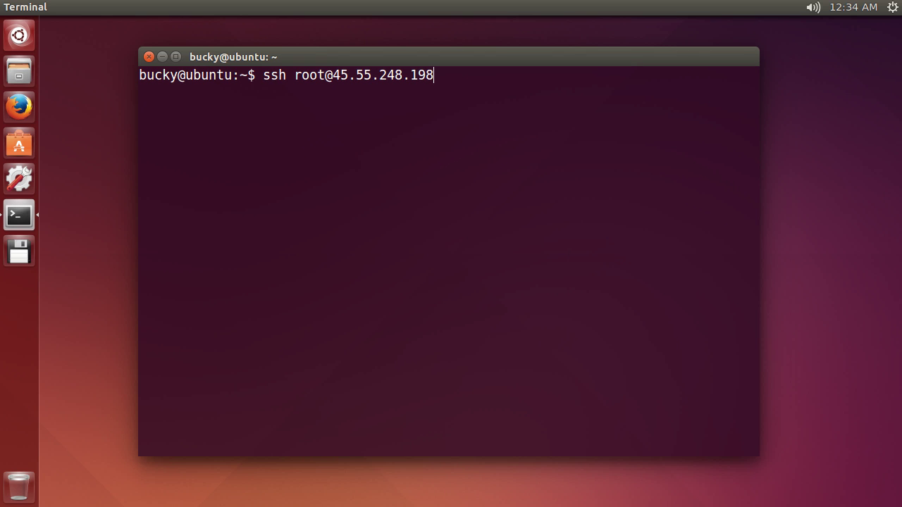
mouse_move(251, 128)
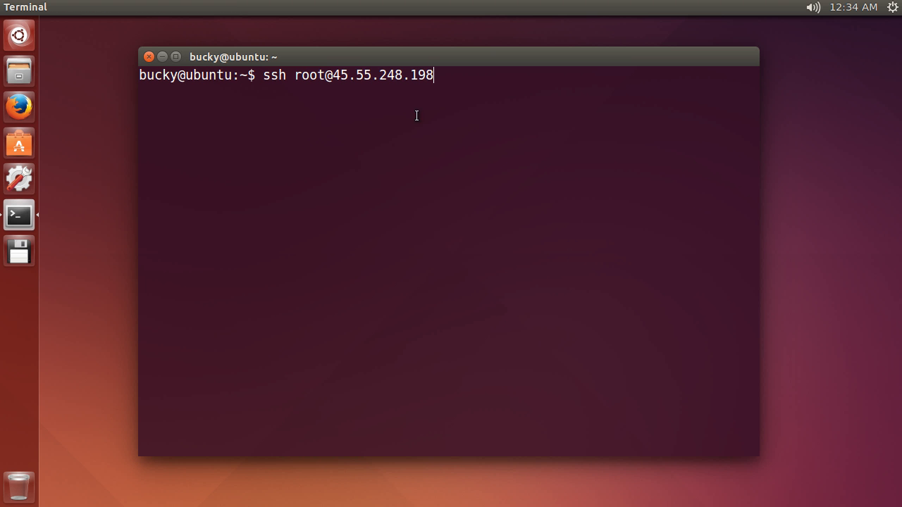
mouse_move(312, 102)
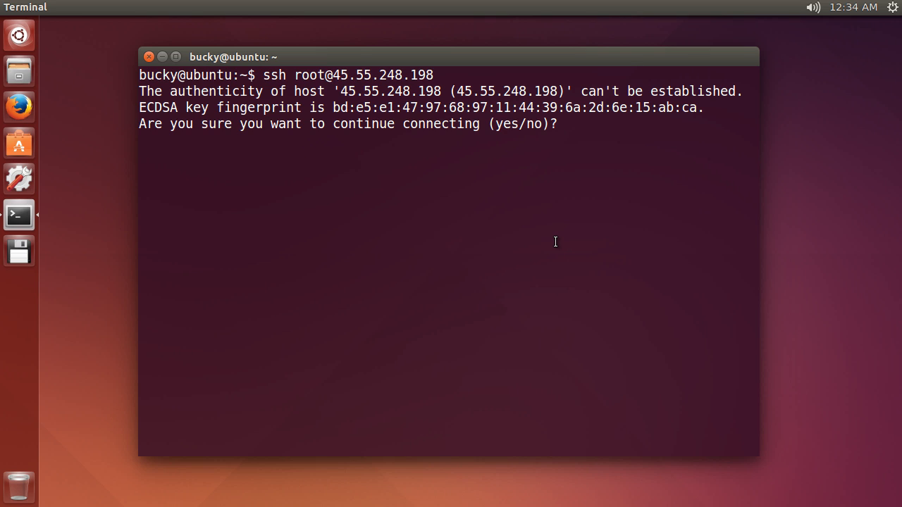
Accept the droplet's host key by entering 'yes'
text(yes)
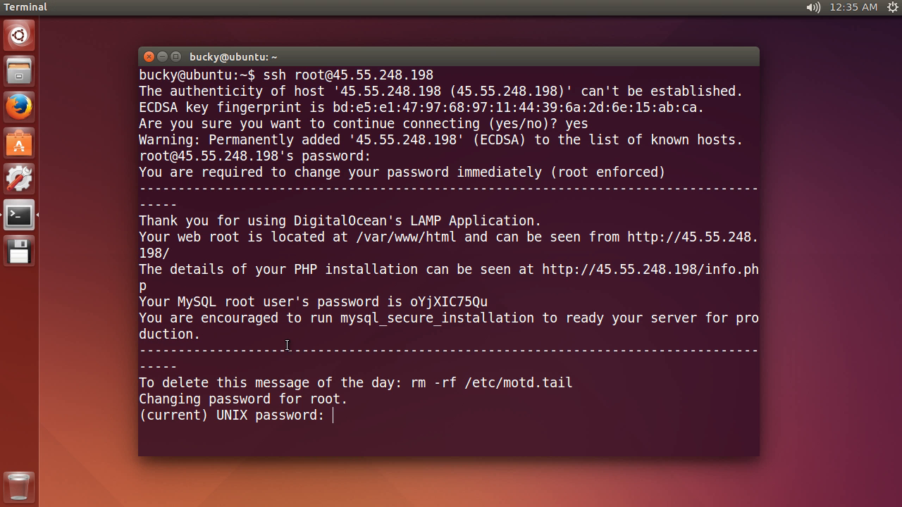
mouse_move(404, 414)
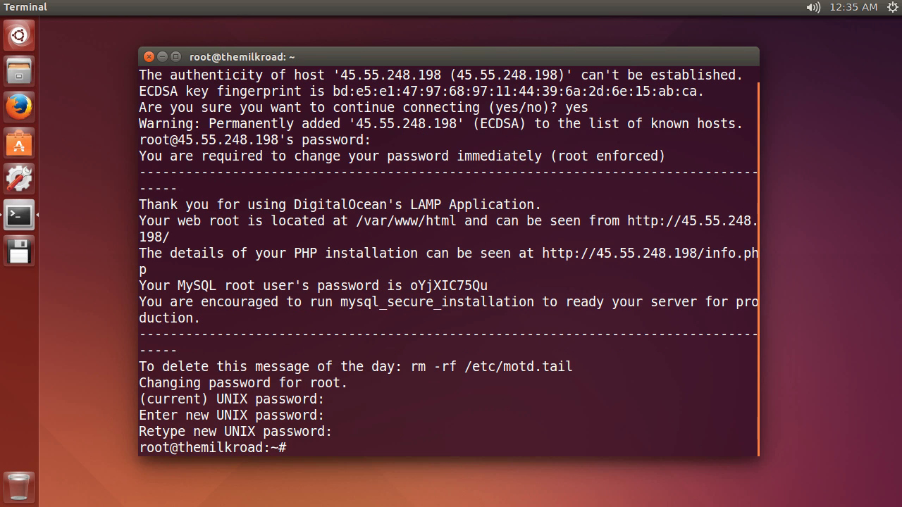
mouse_move(396, 404)
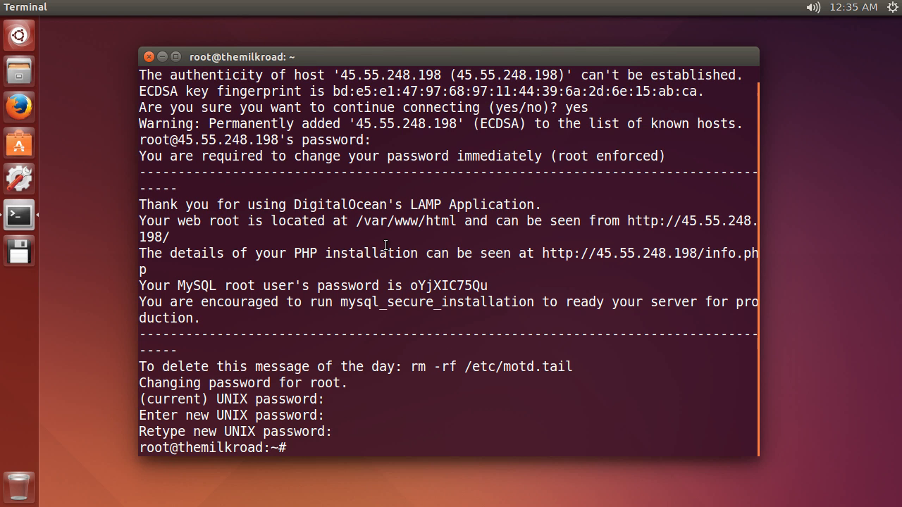
Run ls, pwd and 'cd ..' to move to the server's top-level directory
text(ls)
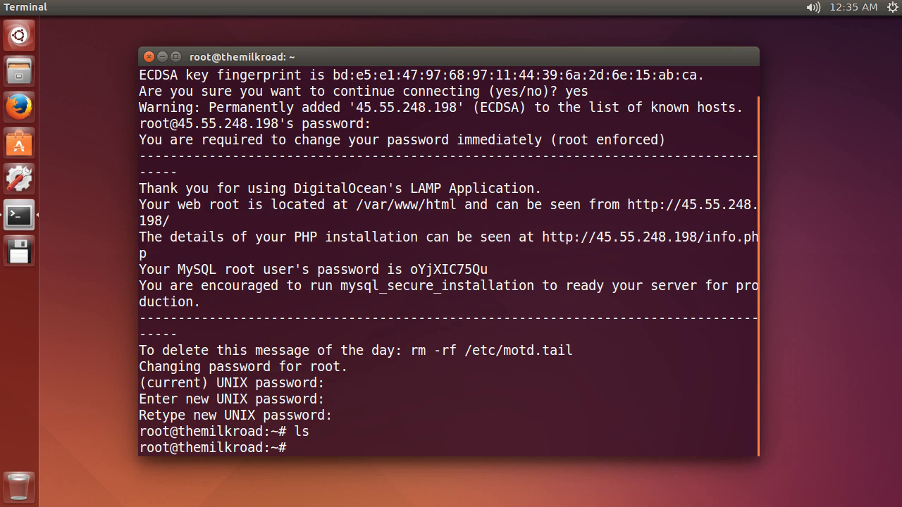
text(pwd)
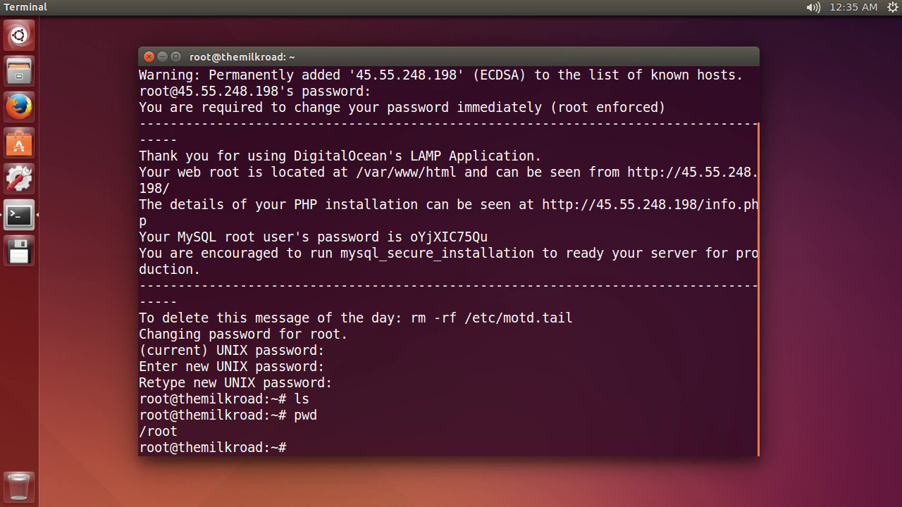
text(cd ..)
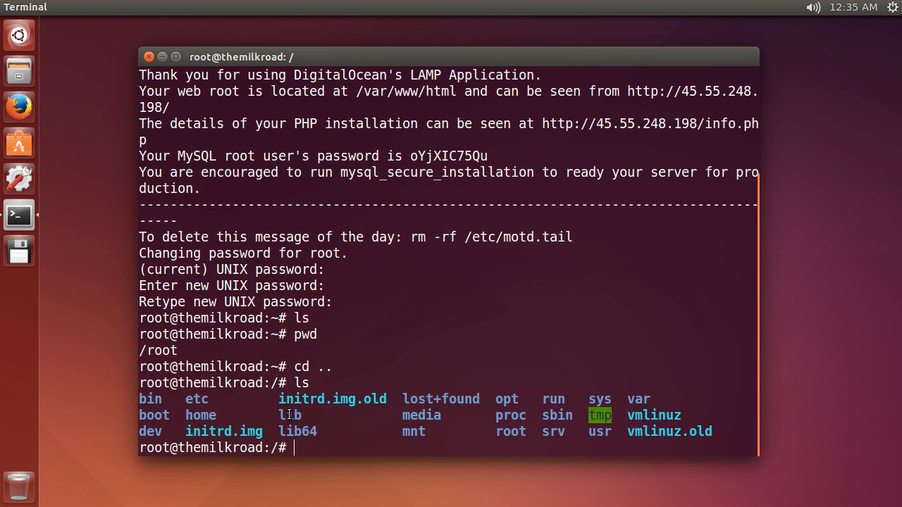
mouse_move(88, 197)
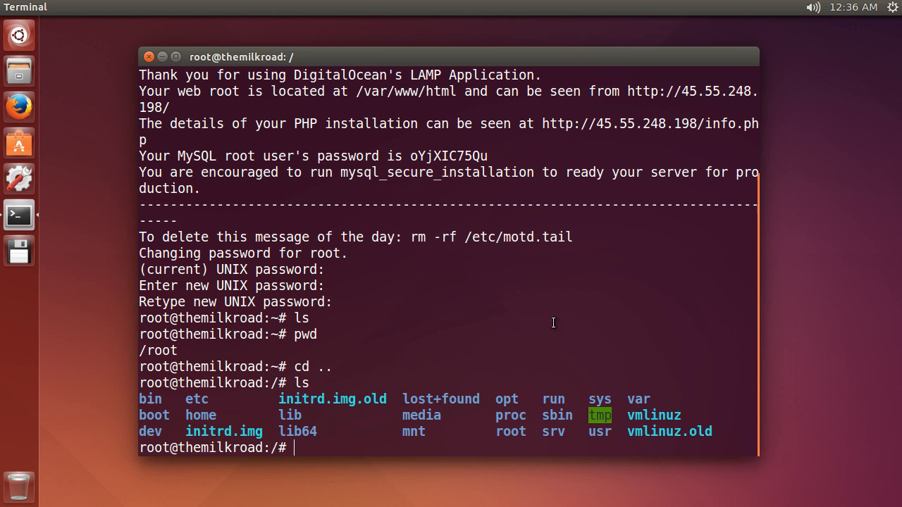
Close the terminal window and confirm ending the running SSH session
click(149, 56)
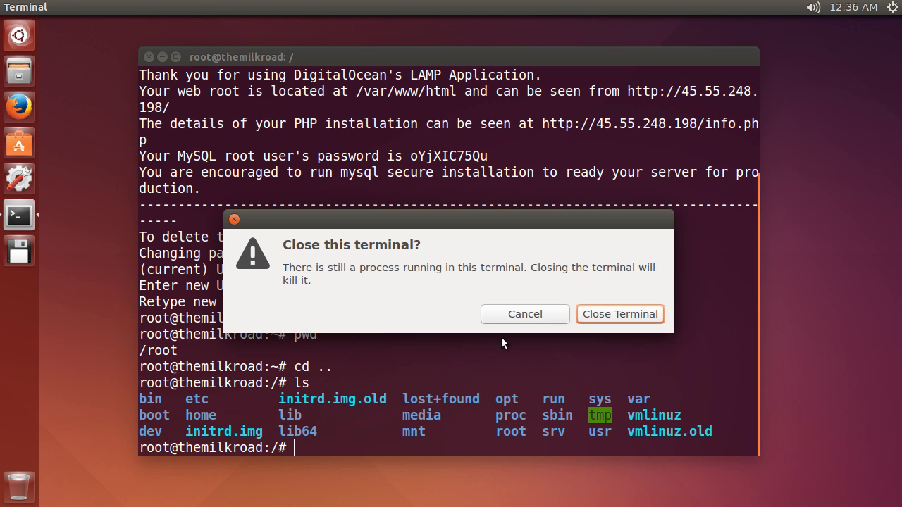
click(620, 313)
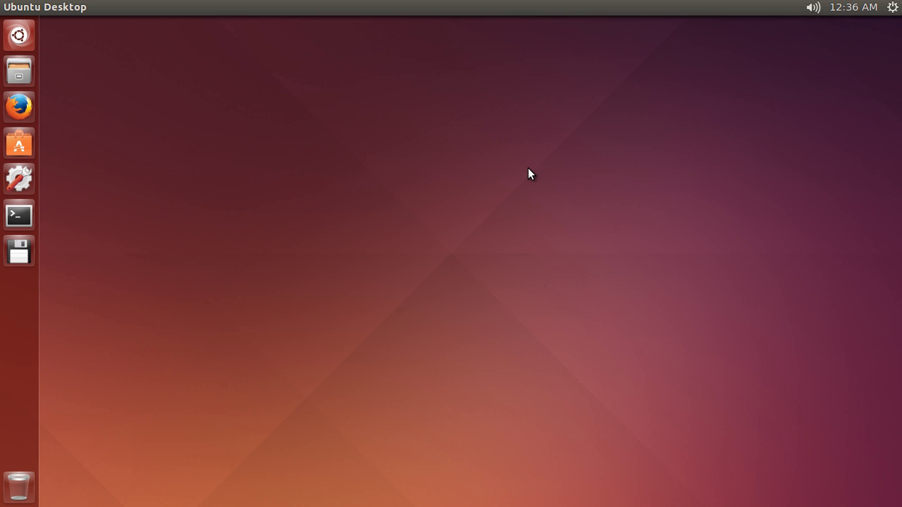
mouse_move(530, 169)
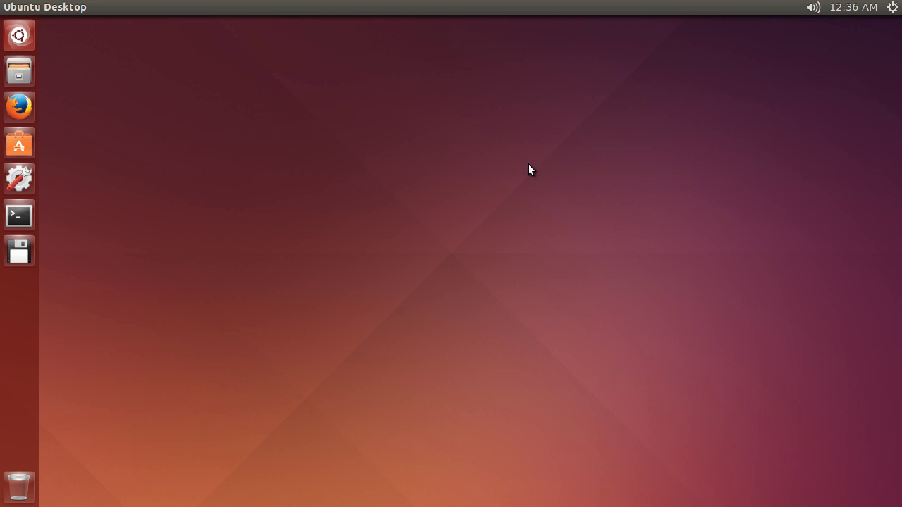